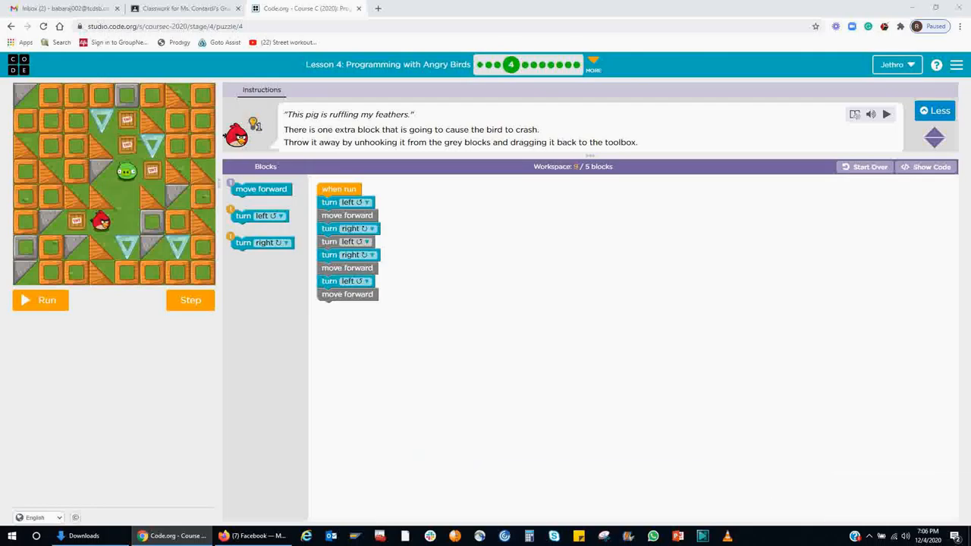
mouse_move(330, 438)
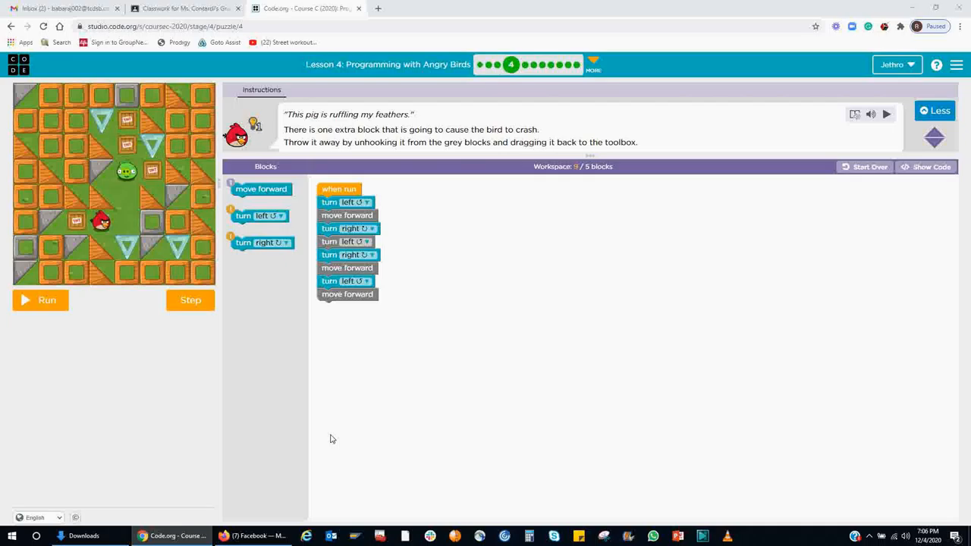
mouse_move(495, 316)
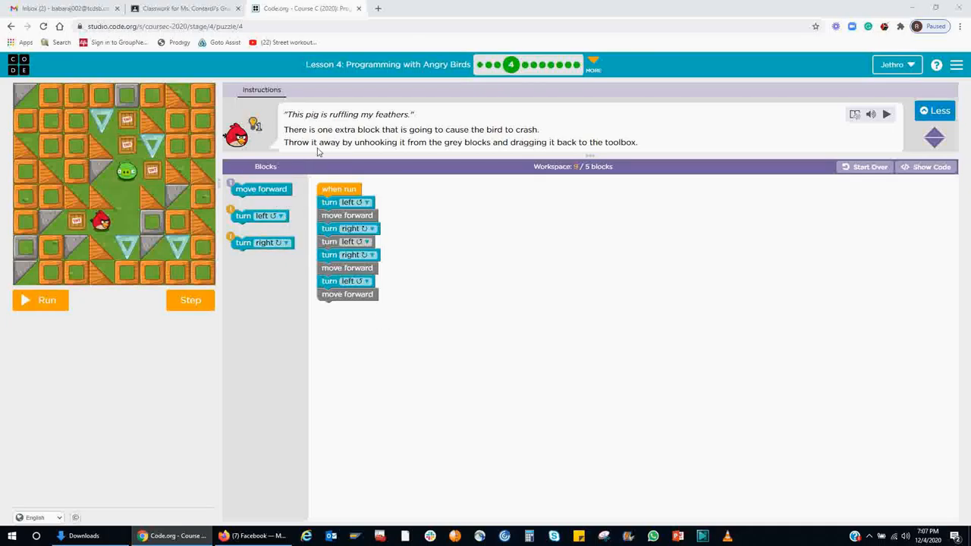
mouse_move(408, 225)
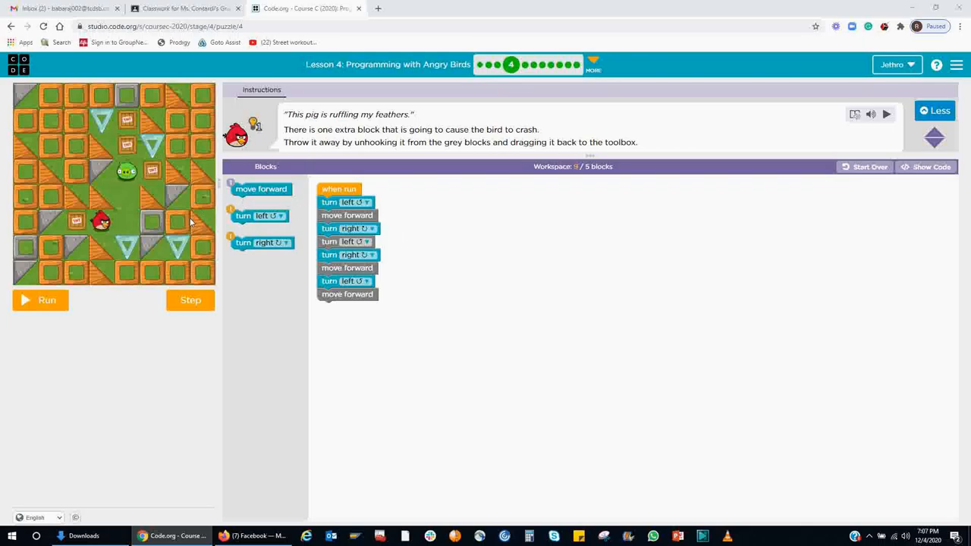
mouse_move(277, 284)
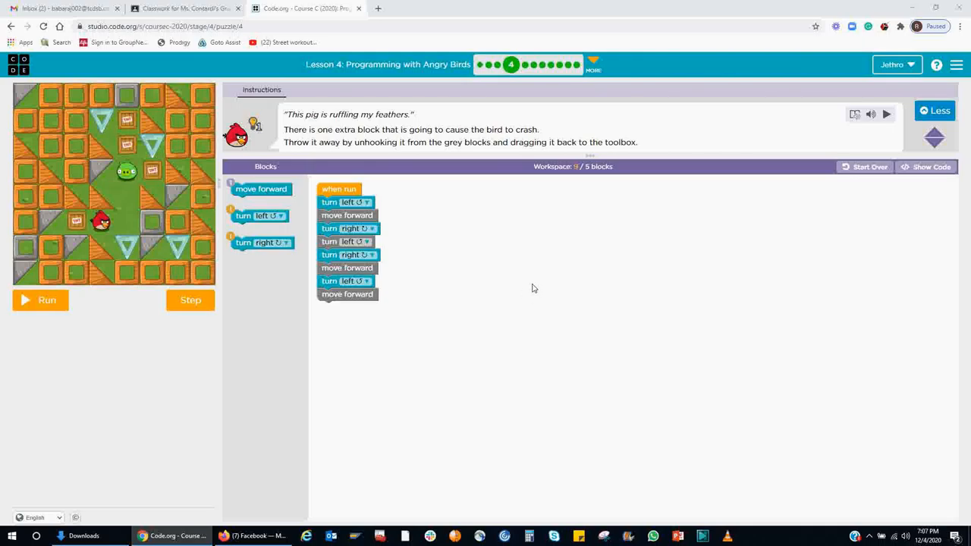
mouse_move(262, 147)
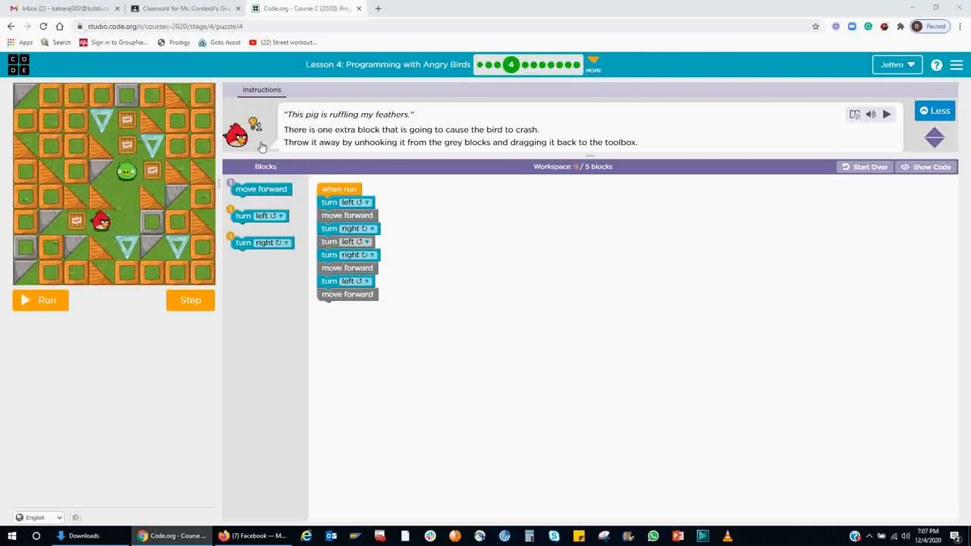
mouse_move(133, 287)
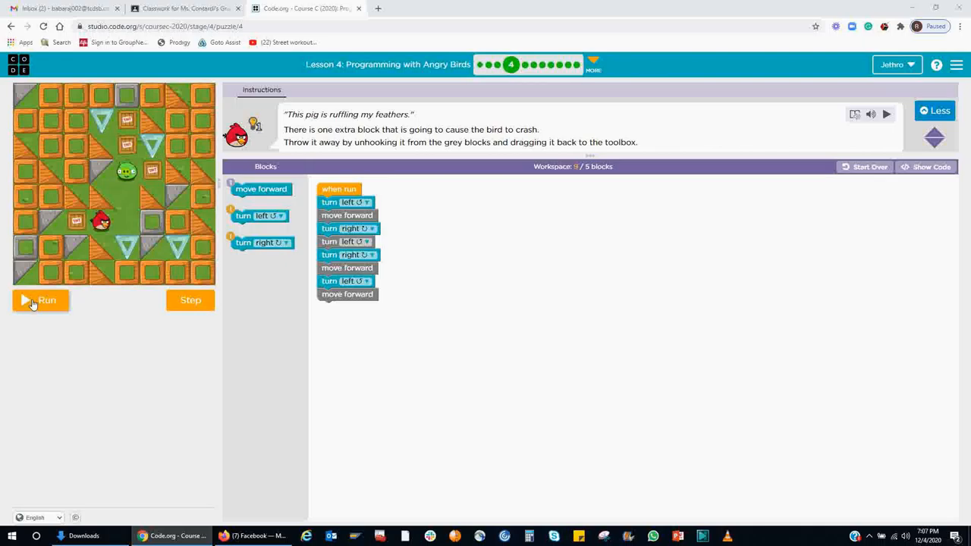
mouse_move(94, 255)
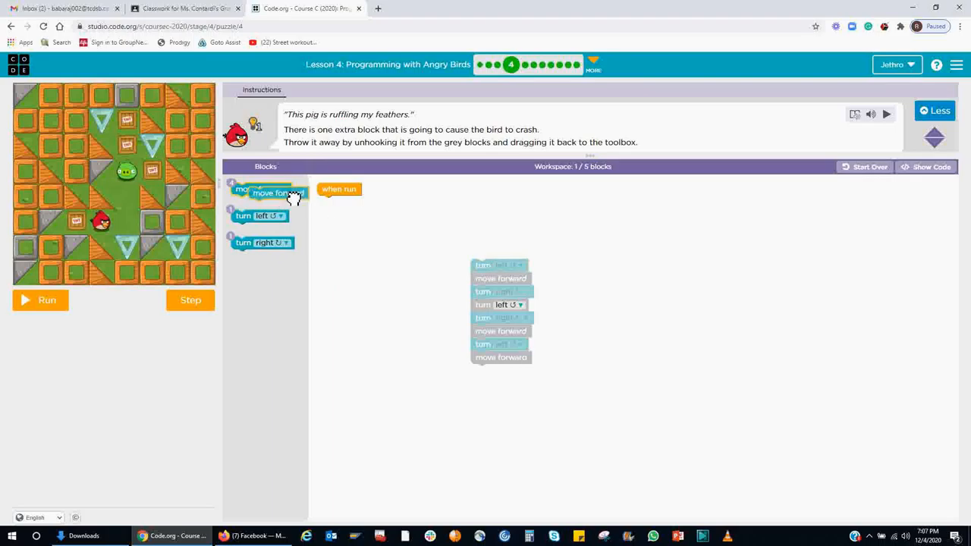
Discard a move forward block and reattach the loose blocks under when run
left_click_drag(271, 193, 358, 230)
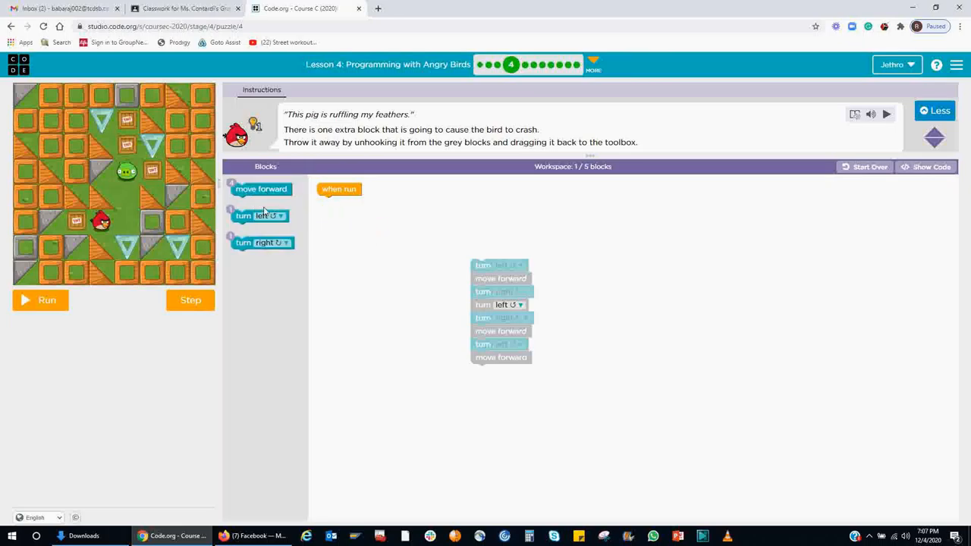
mouse_move(47, 218)
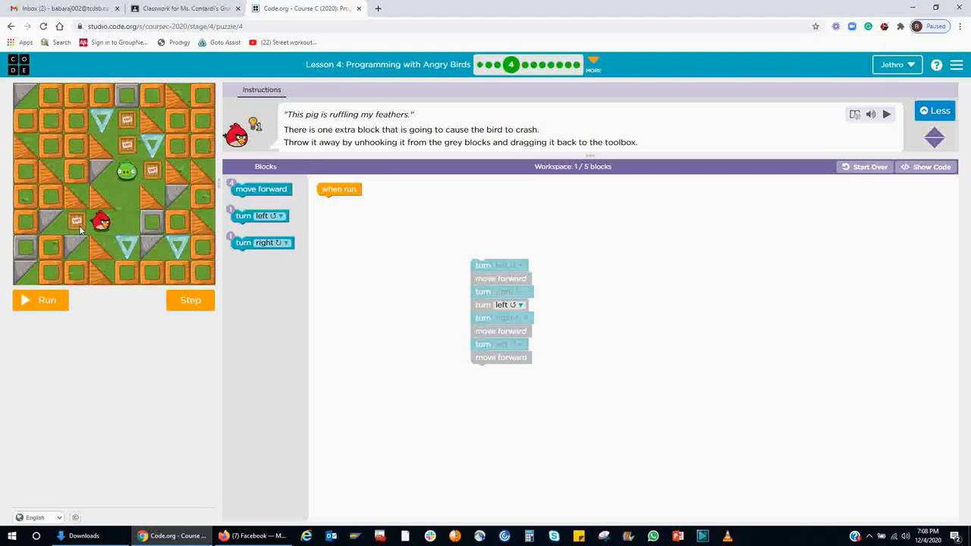
mouse_move(0, 212)
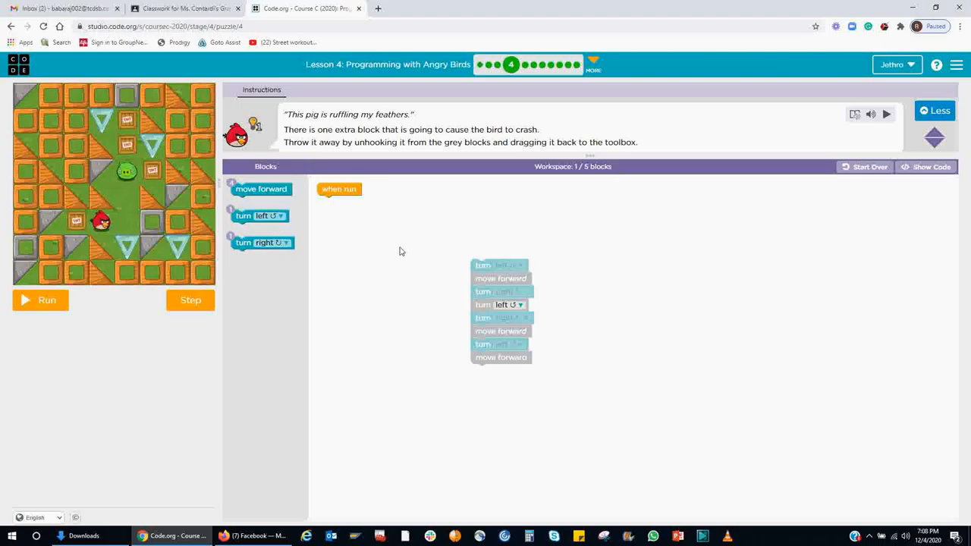
left_click_drag(501, 303, 345, 265)
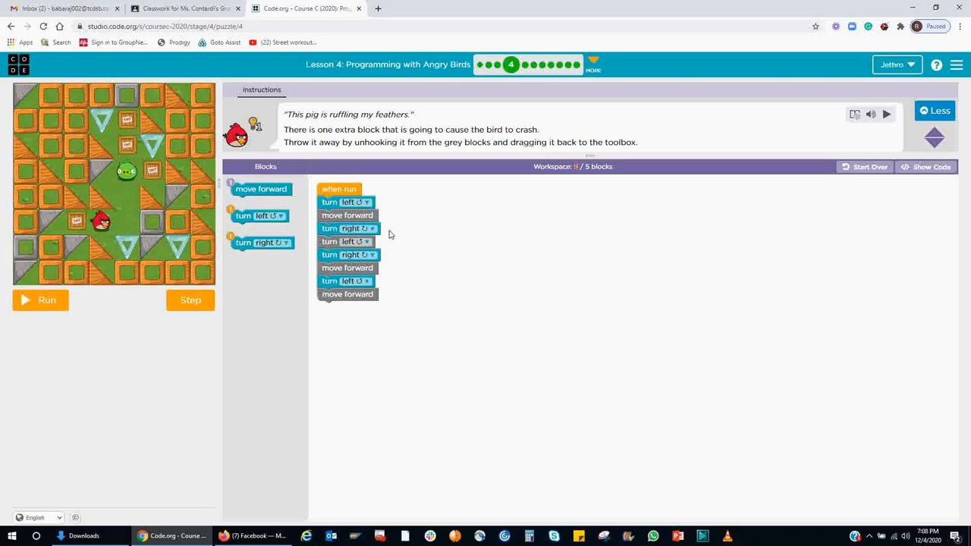
mouse_move(347, 220)
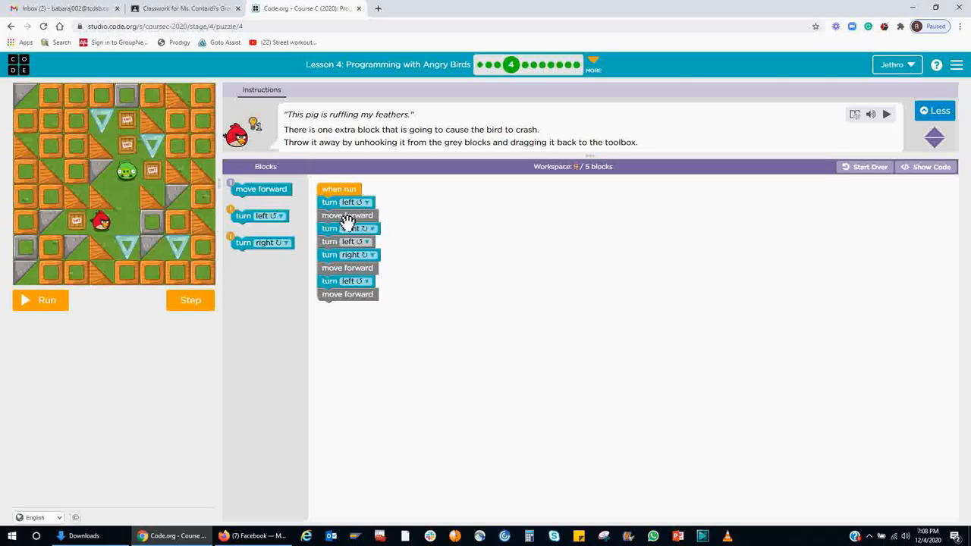
left_click(349, 228)
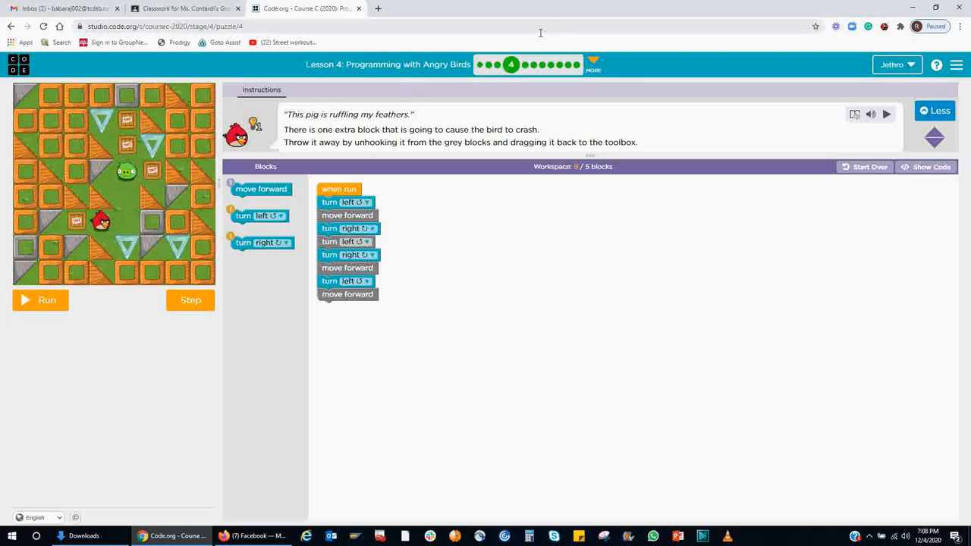
mouse_move(308, 203)
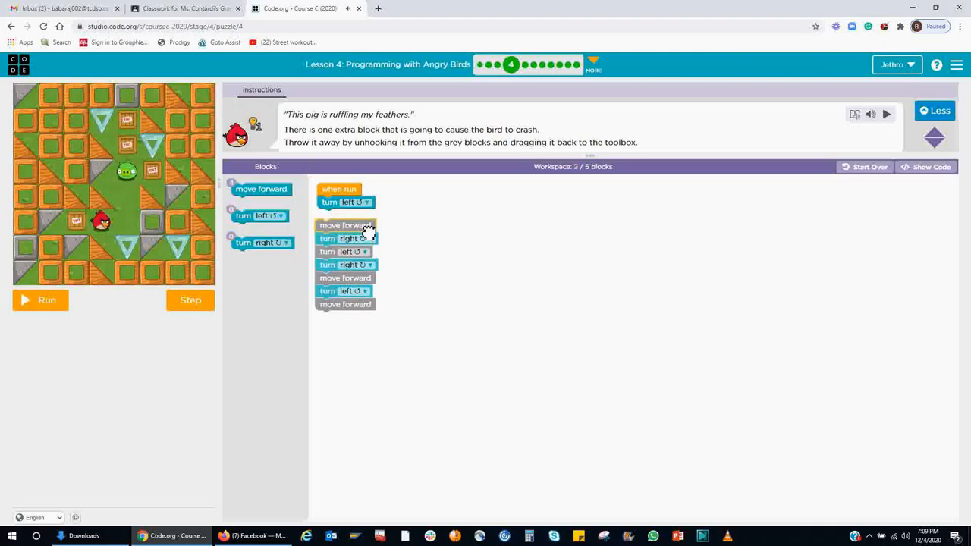
Pull the whole stack off when run and break it into separate blocks
left_click_drag(346, 224, 348, 246)
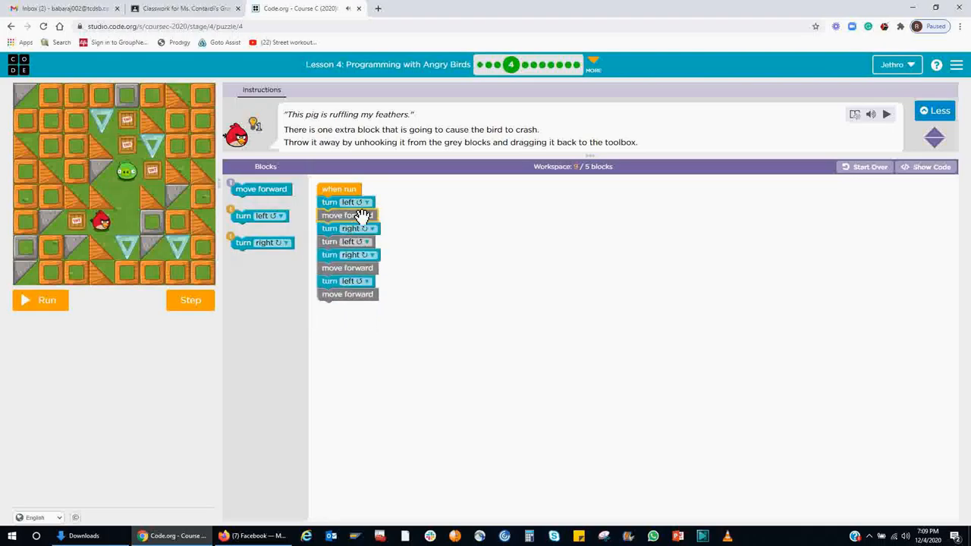
left_click_drag(345, 202, 550, 253)
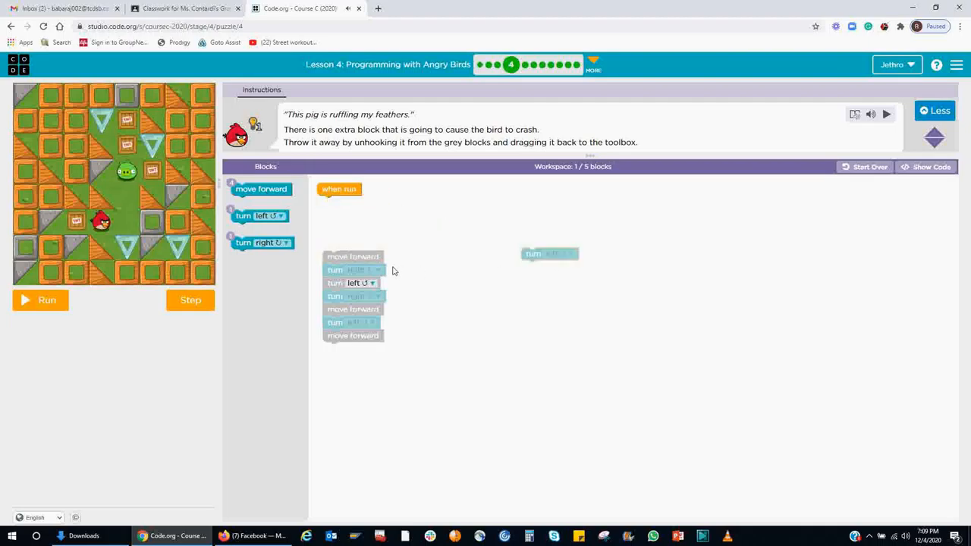
left_click_drag(353, 270, 493, 295)
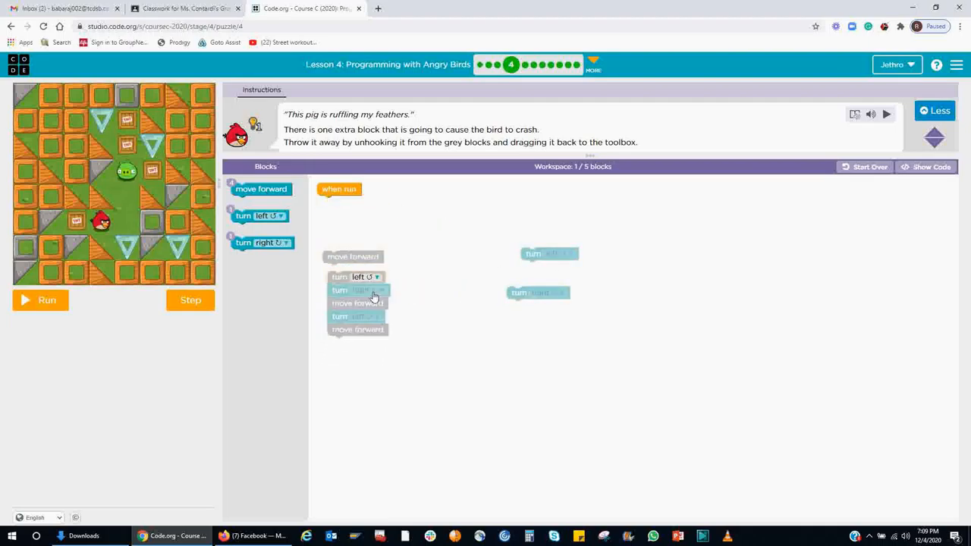
left_click_drag(360, 290, 440, 320)
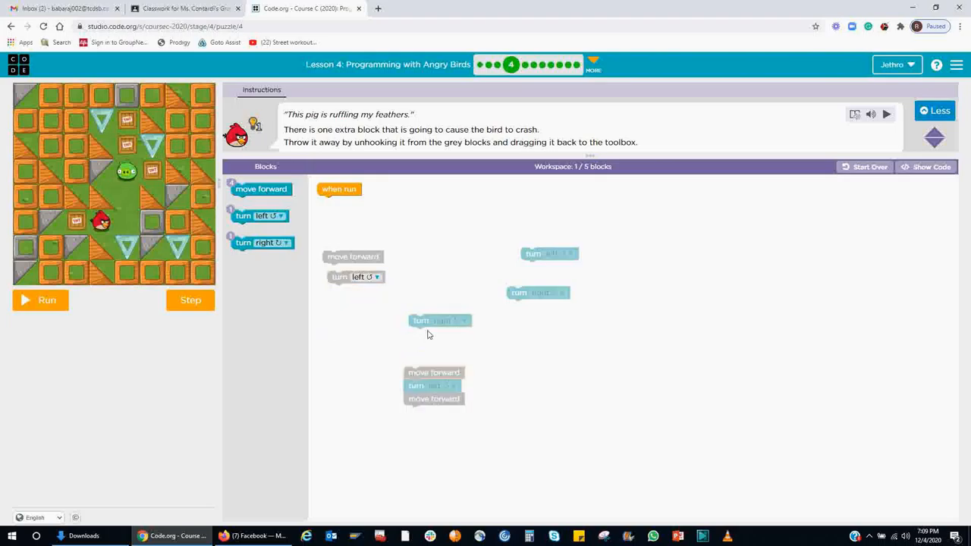
left_click_drag(434, 385, 384, 359)
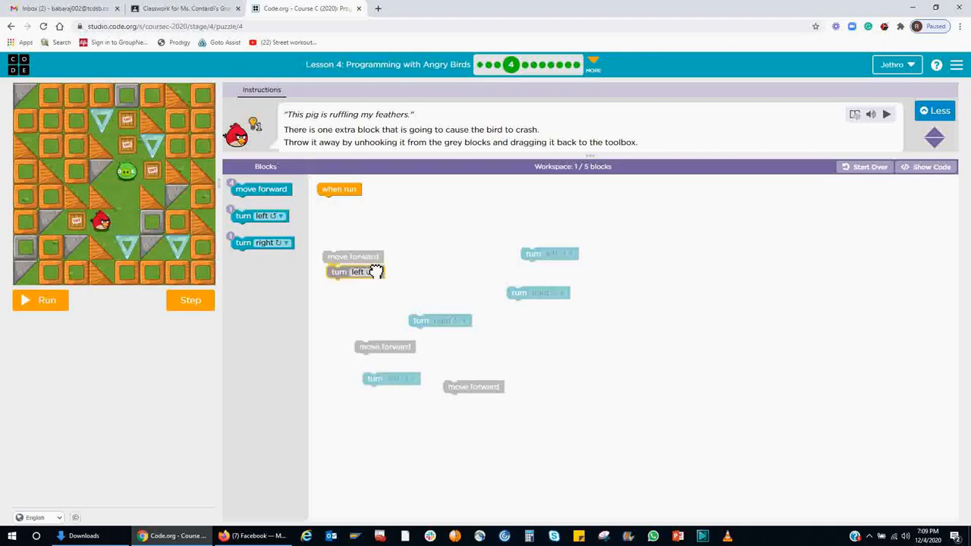
Snap turn left, two move forwards, turn right and move forward under when run, then run it
left_click_drag(353, 272, 345, 202)
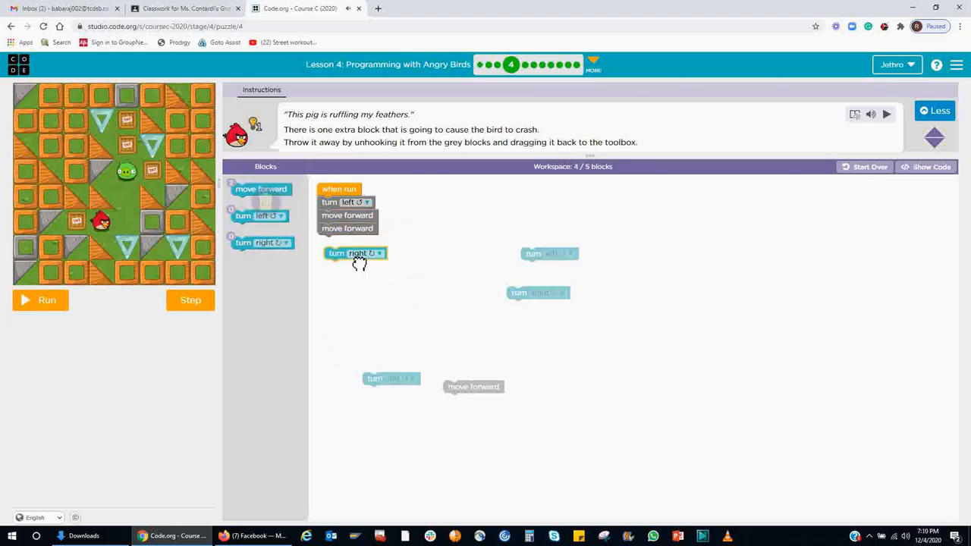
left_click_drag(355, 253, 347, 241)
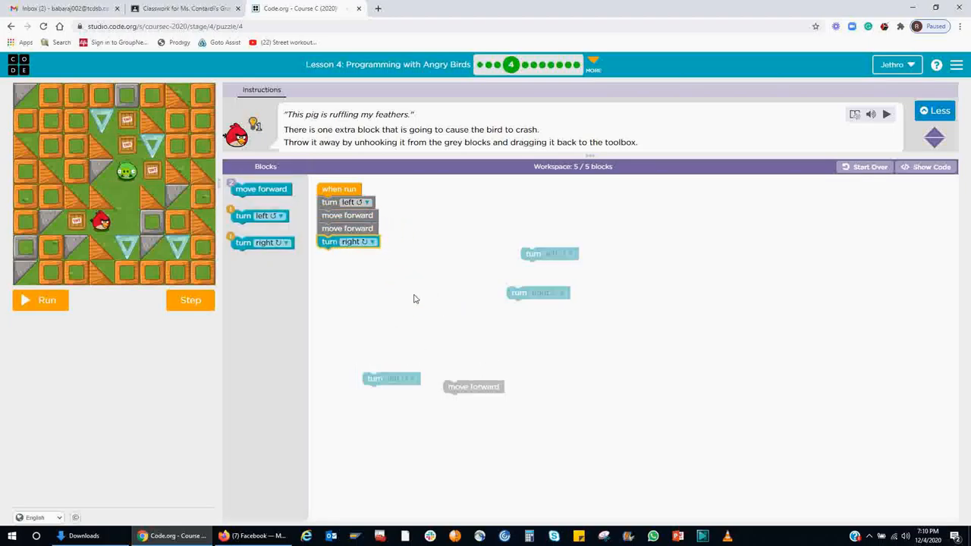
left_click_drag(473, 387, 348, 255)
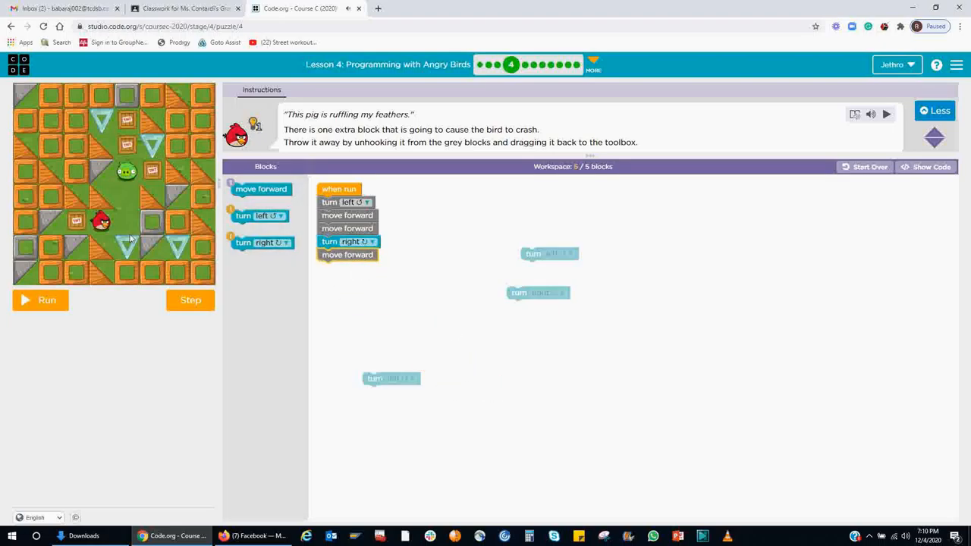
left_click(40, 300)
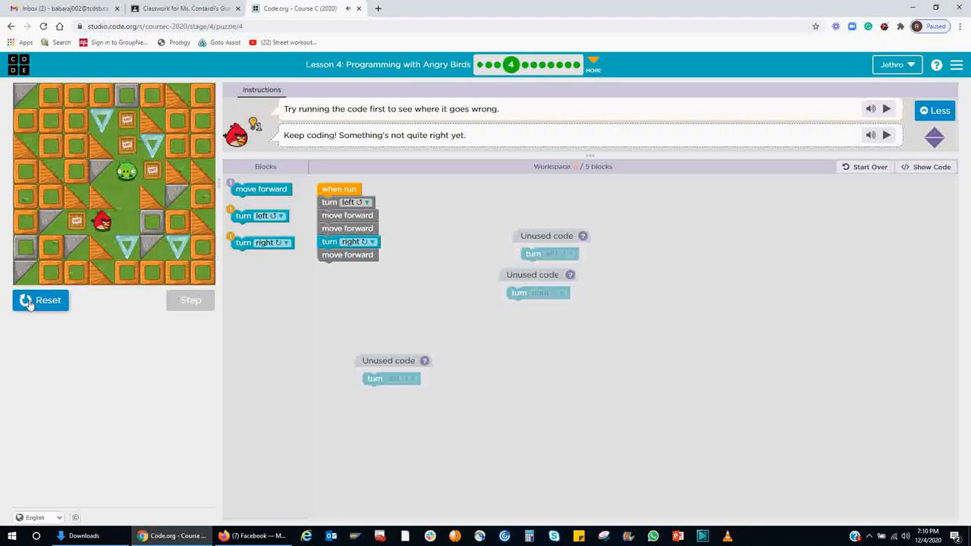
Reset the bird and detach all blocks from when run
left_click(40, 299)
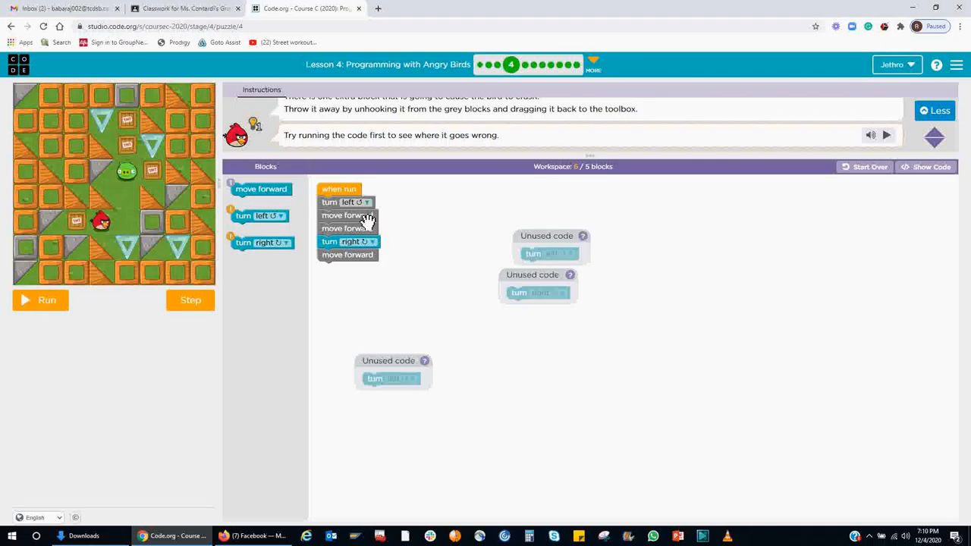
left_click_drag(347, 254, 351, 268)
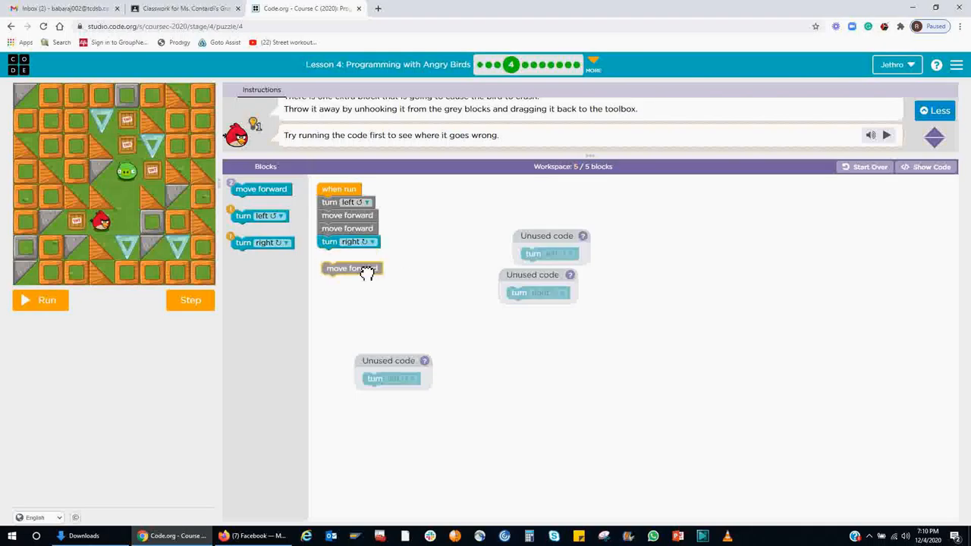
left_click_drag(348, 241, 427, 248)
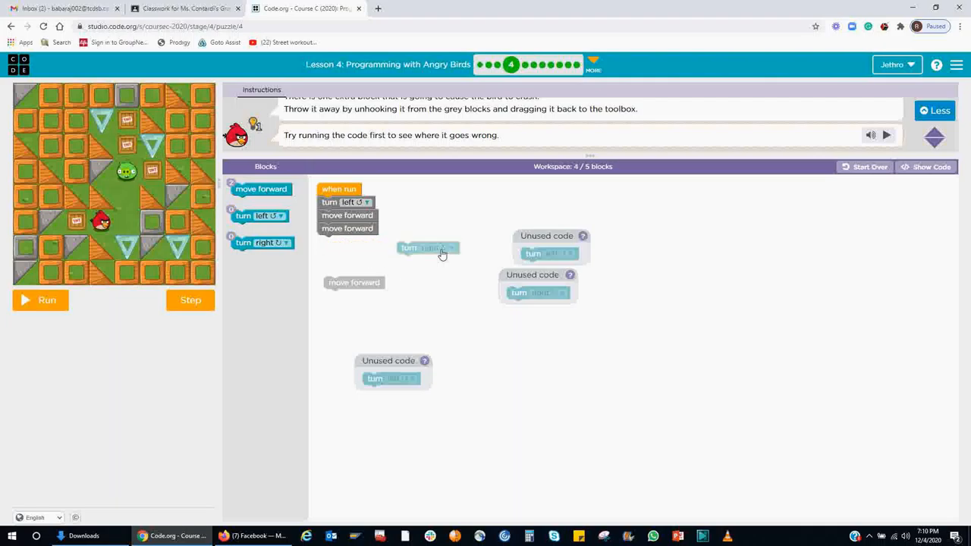
mouse_move(603, 215)
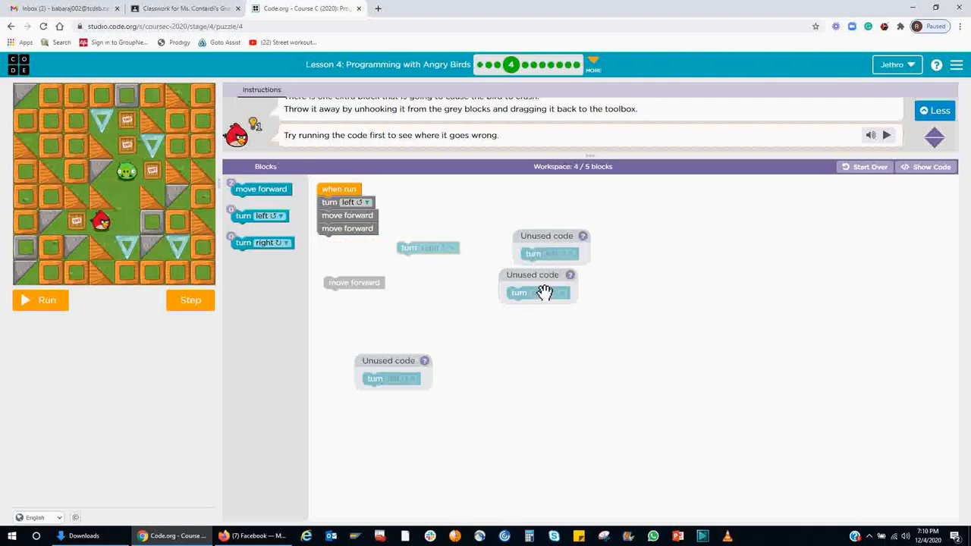
mouse_move(383, 351)
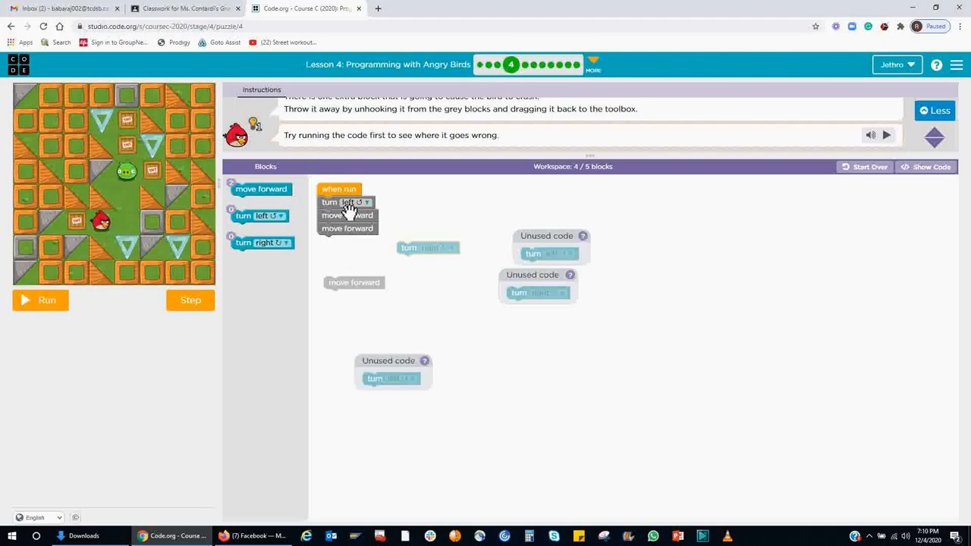
left_click_drag(346, 214, 483, 309)
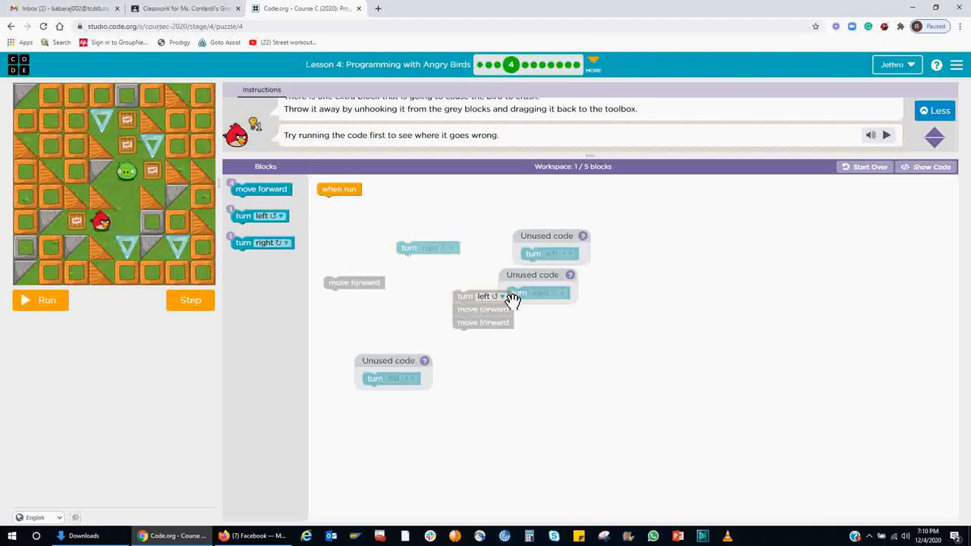
left_click_drag(483, 309, 501, 354)
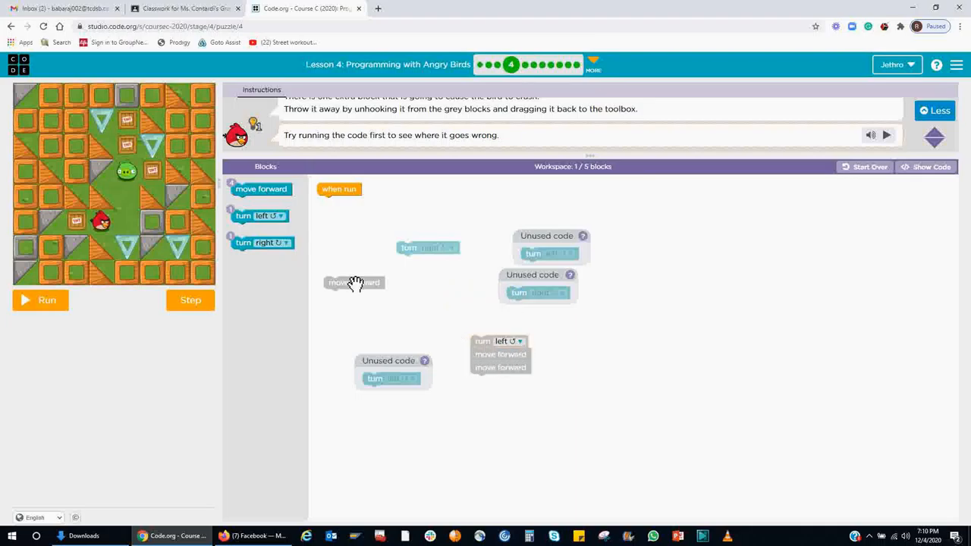
Restack under when run: move forward, turn right, several turn lefts, turn right and move forward
left_click_drag(355, 282, 355, 217)
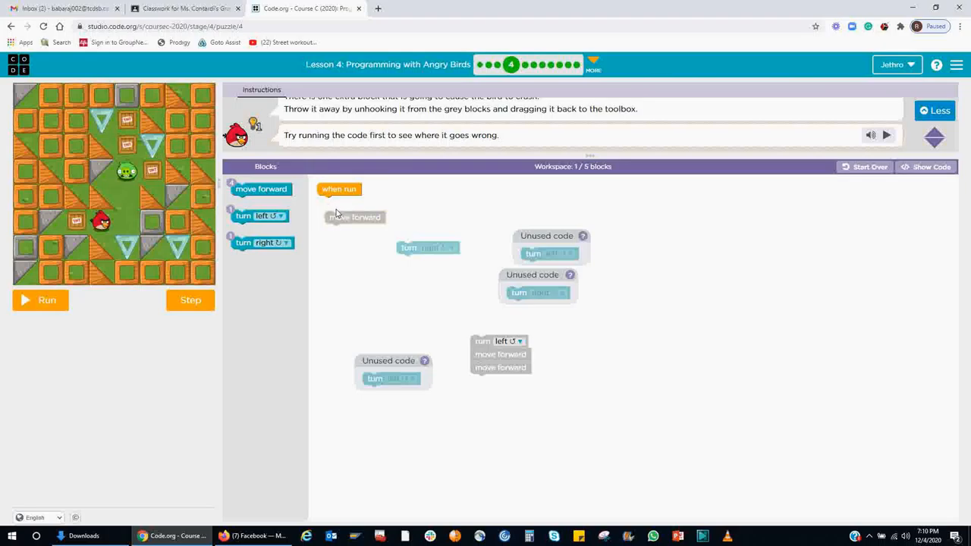
left_click_drag(355, 217, 351, 213)
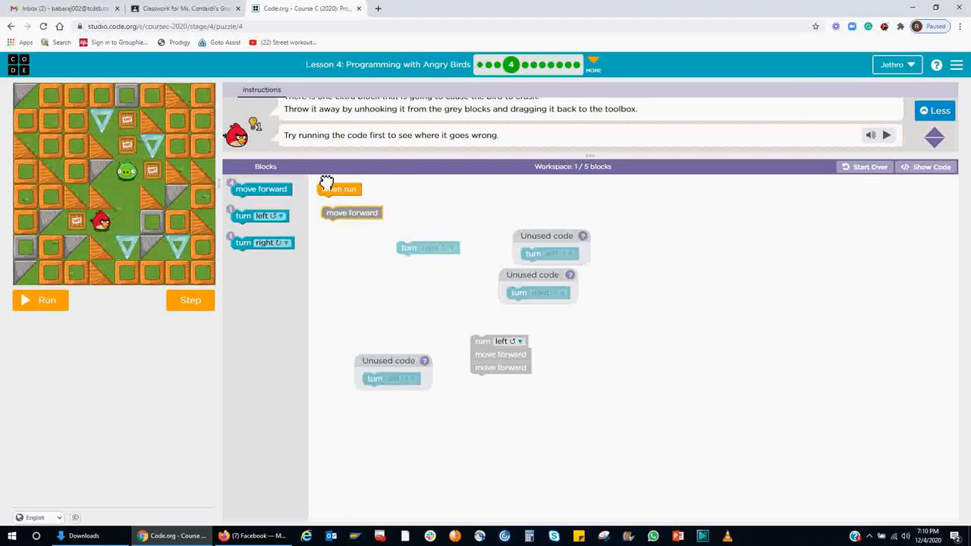
left_click_drag(351, 213, 349, 202)
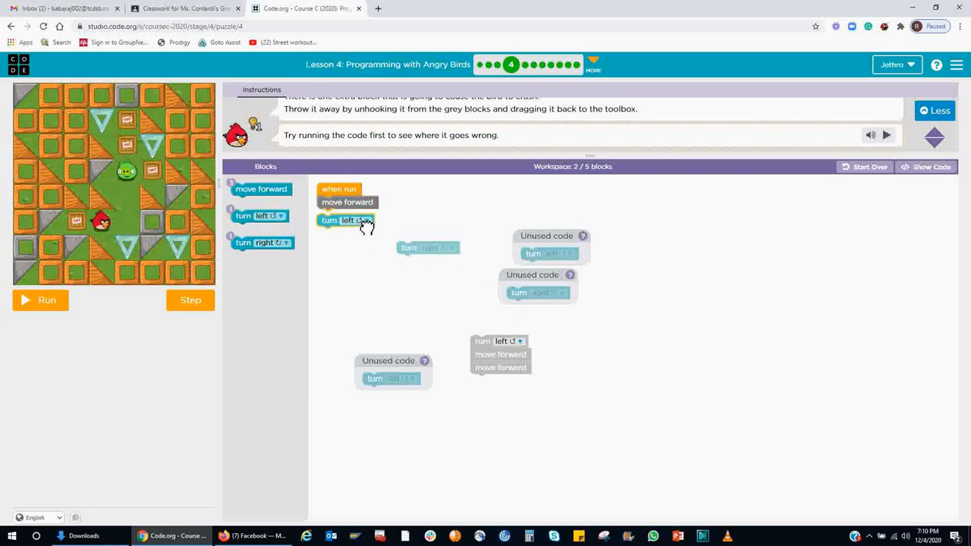
left_click_drag(345, 220, 371, 275)
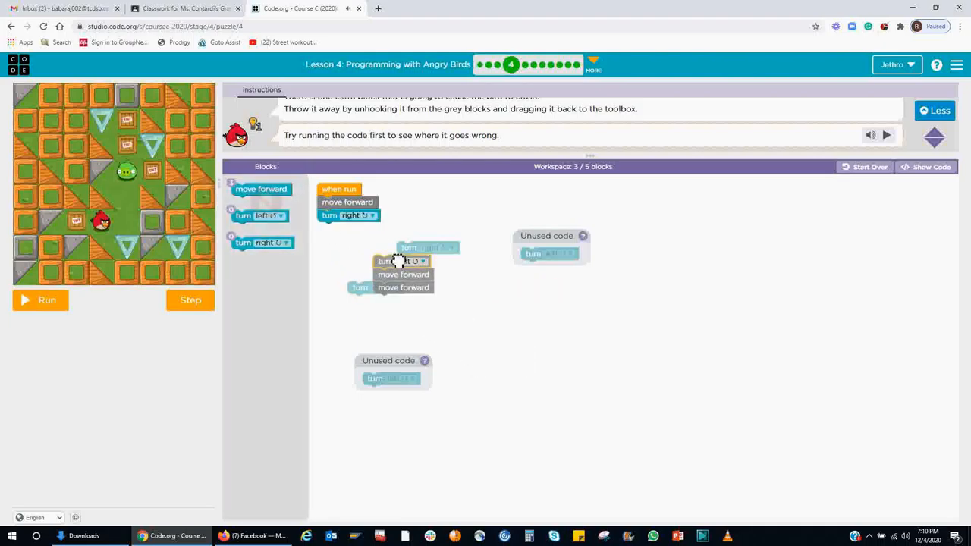
left_click_drag(402, 261, 347, 228)
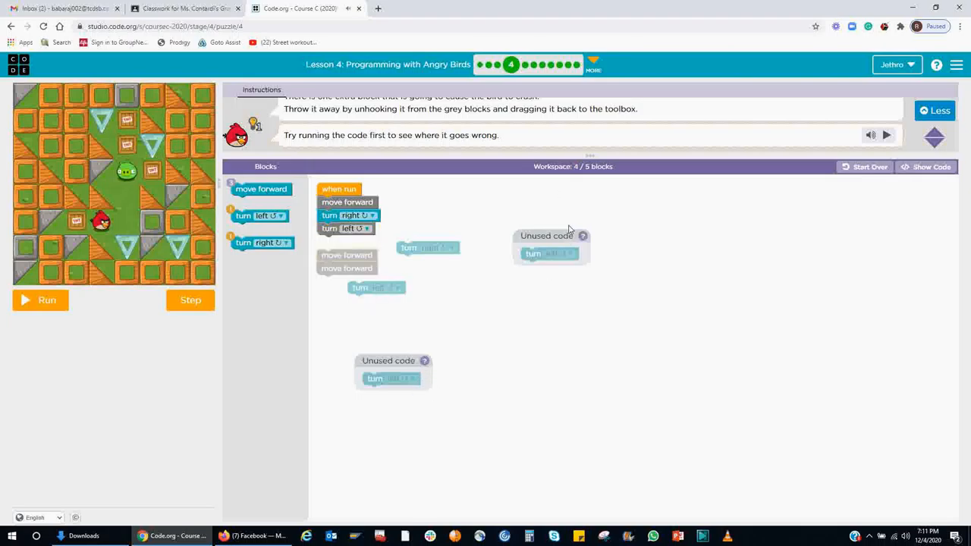
left_click_drag(550, 253, 345, 241)
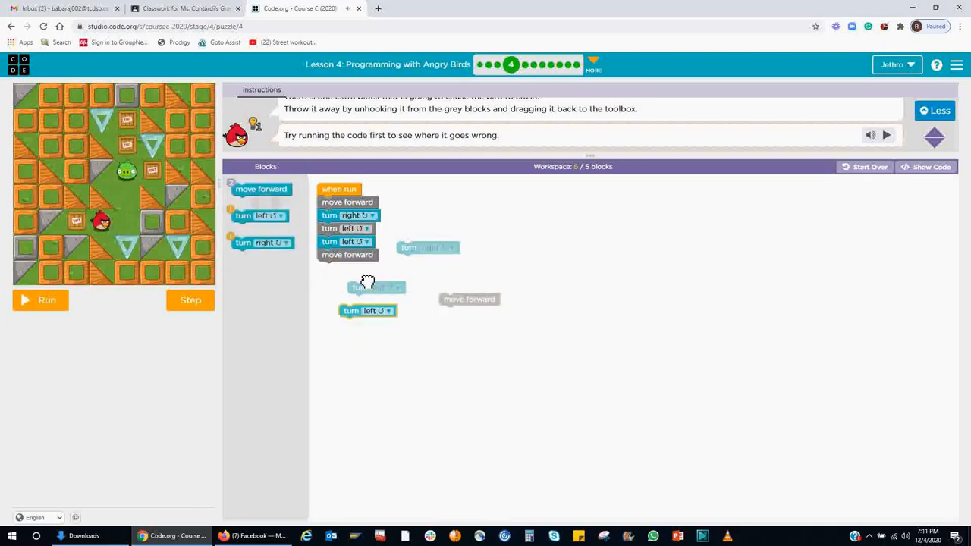
left_click_drag(368, 310, 346, 267)
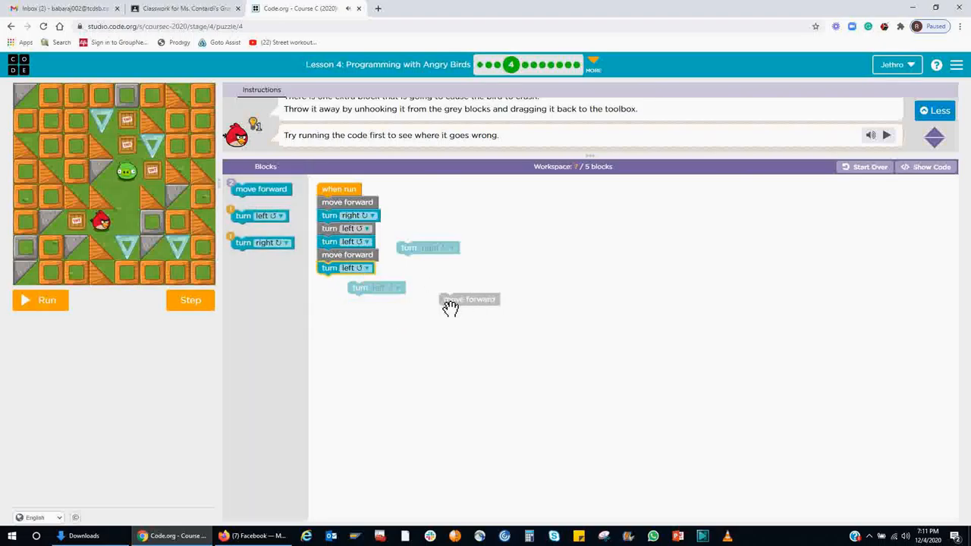
left_click_drag(377, 287, 347, 281)
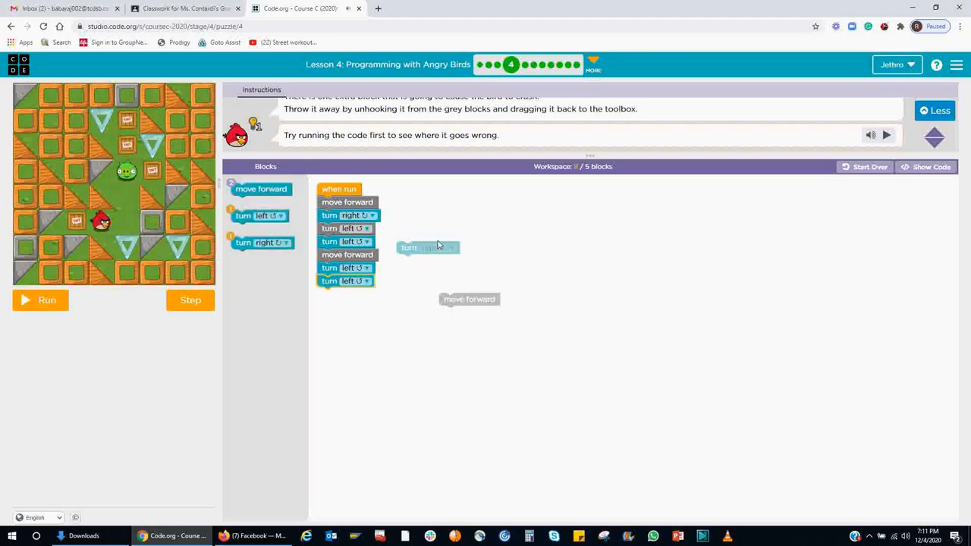
left_click_drag(427, 247, 349, 295)
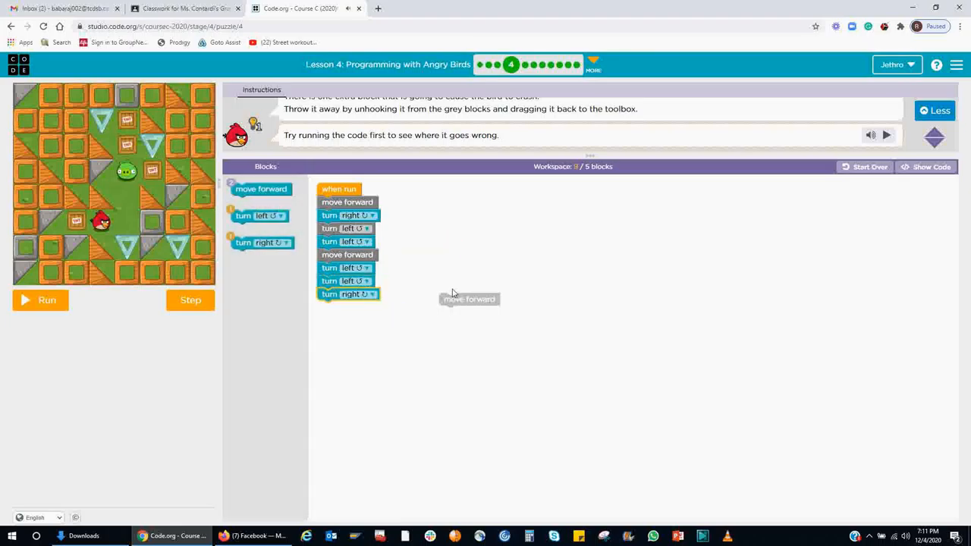
left_click_drag(468, 298, 370, 308)
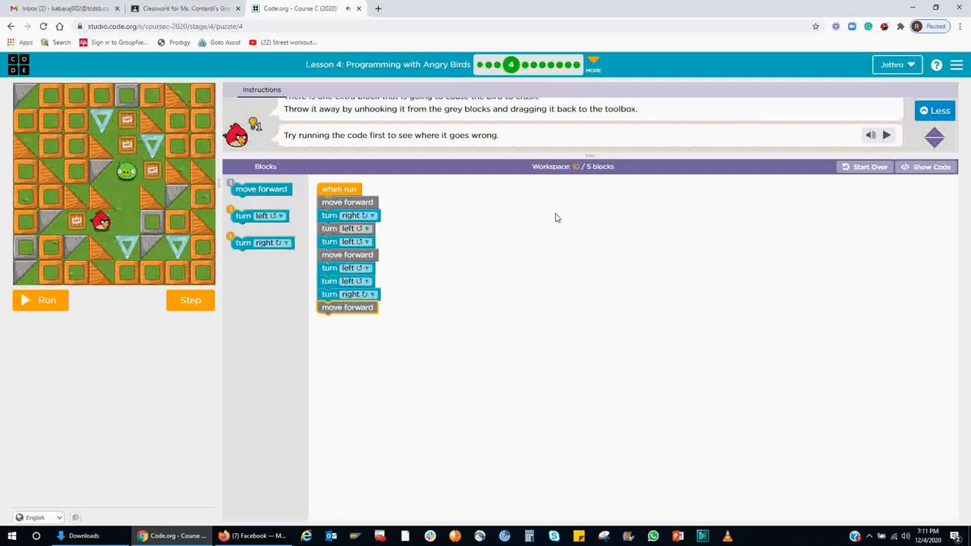
mouse_move(618, 218)
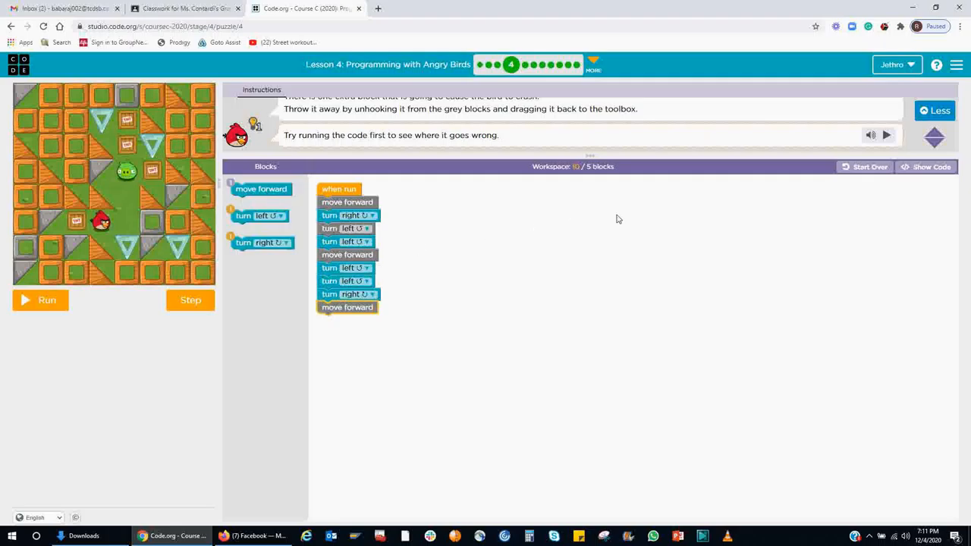
mouse_move(407, 291)
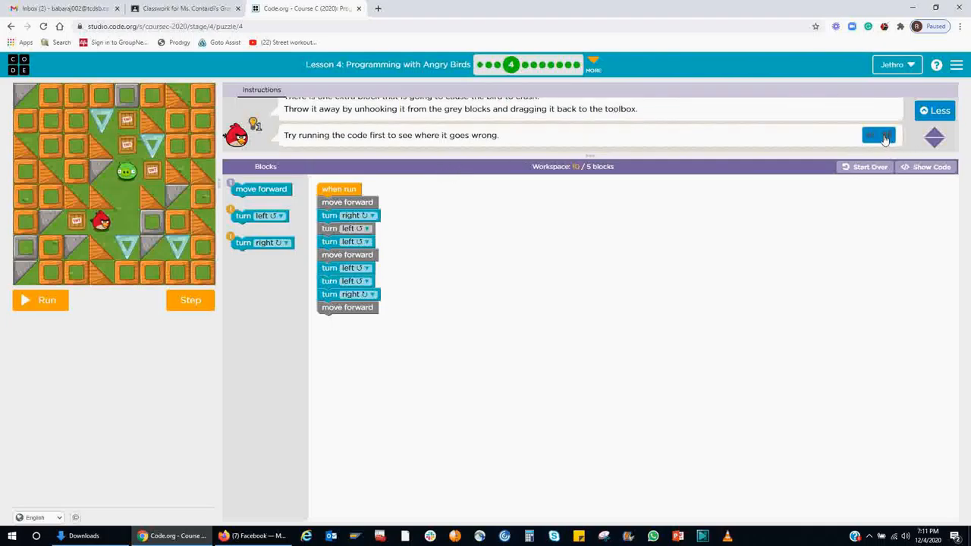
Play the instructions aloud, then decline and later accept the hint
left_click(879, 135)
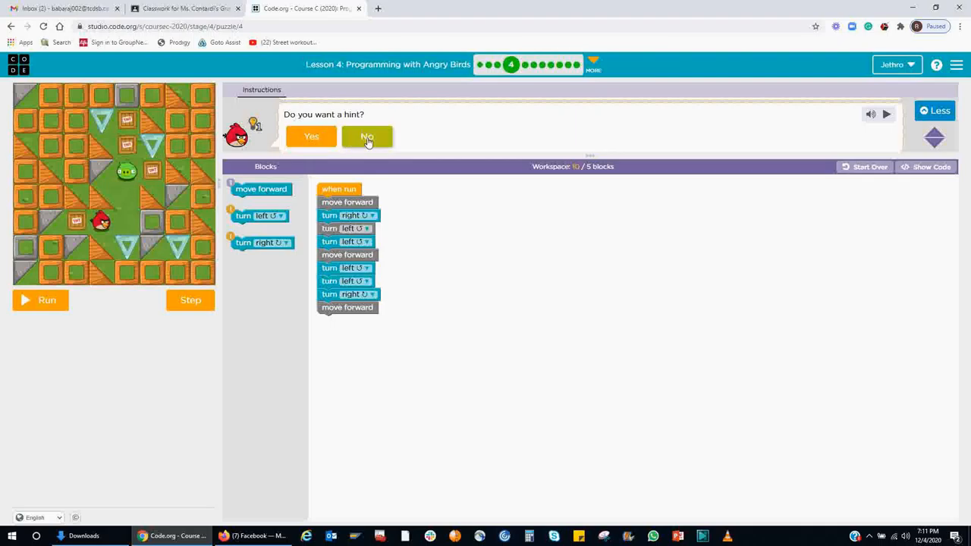
left_click(367, 137)
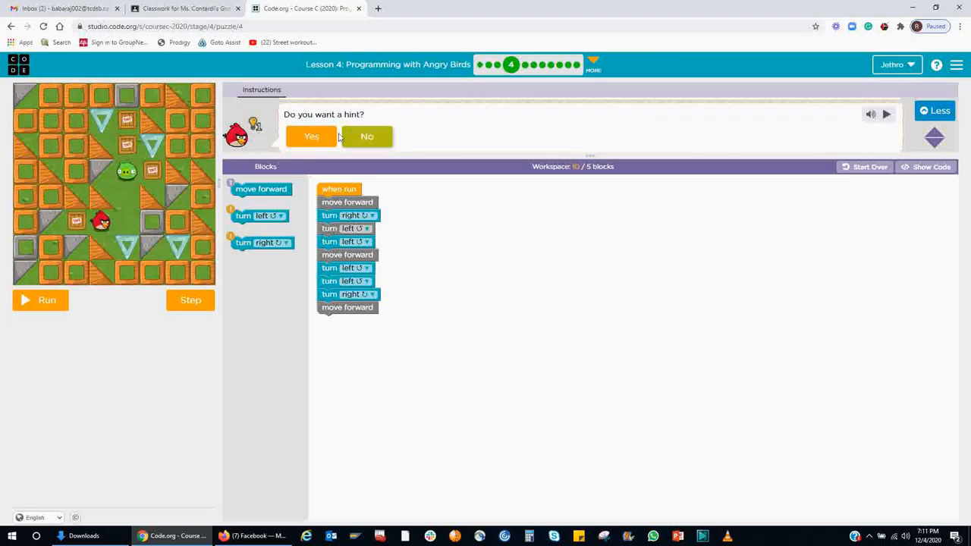
left_click(311, 136)
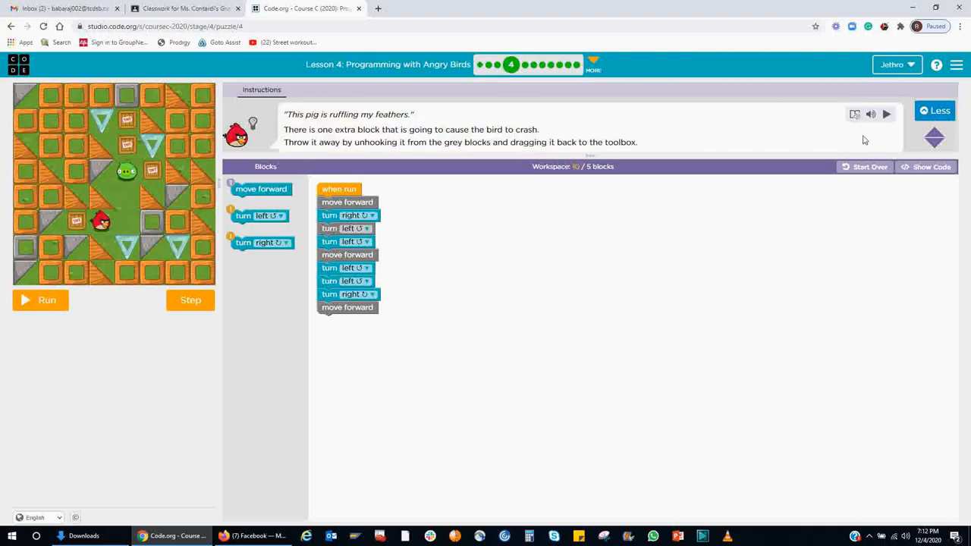
mouse_move(456, 225)
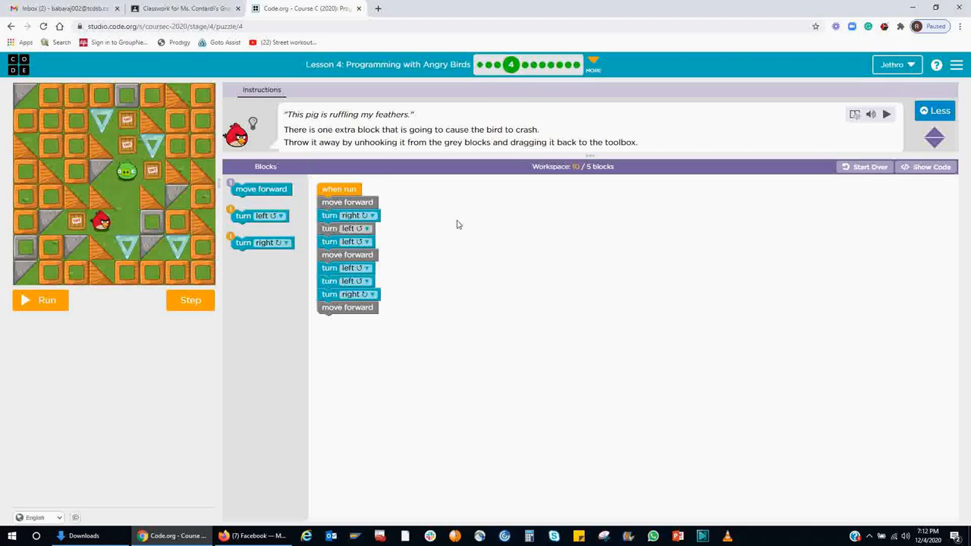
mouse_move(426, 302)
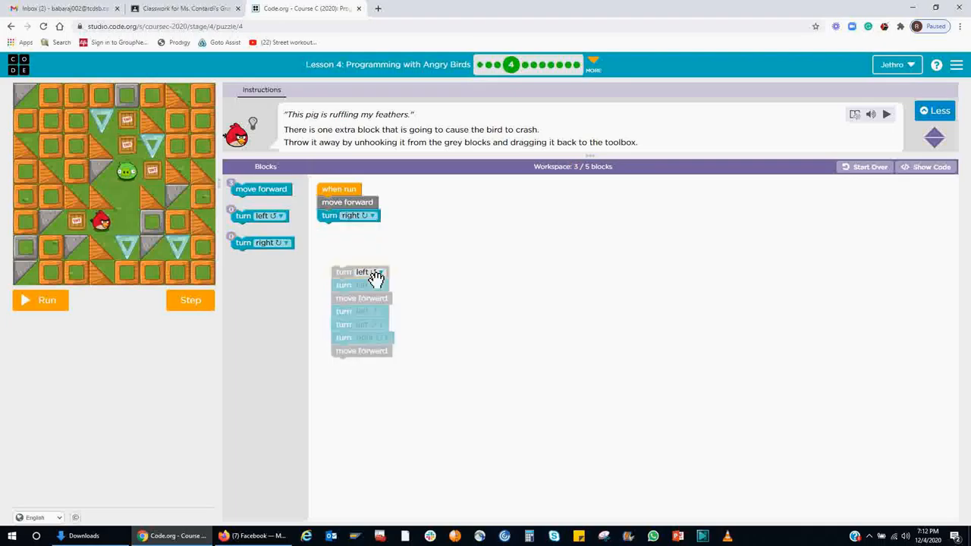
Detach the blocks after move forward, attach a left turn, and discard the extra turns
left_click_drag(347, 215, 515, 251)
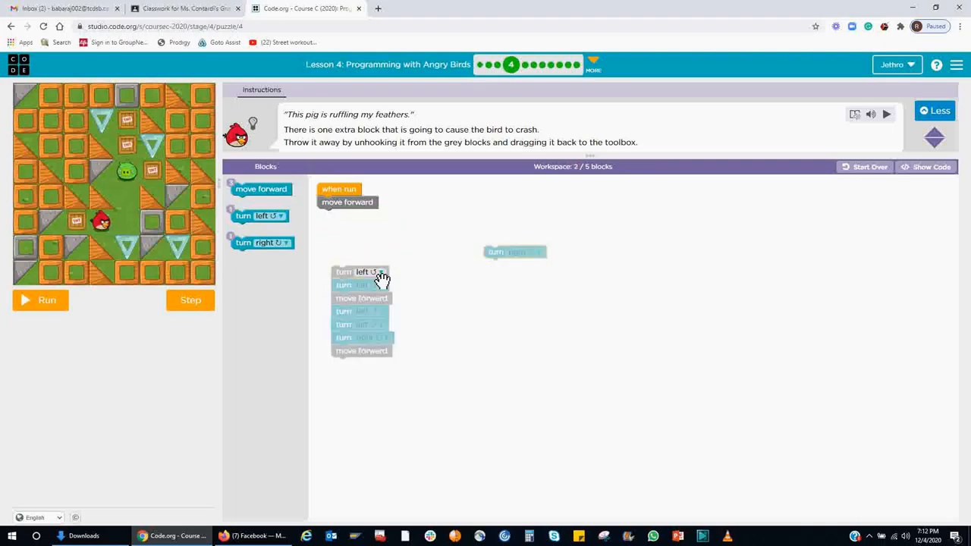
left_click_drag(355, 272, 346, 233)
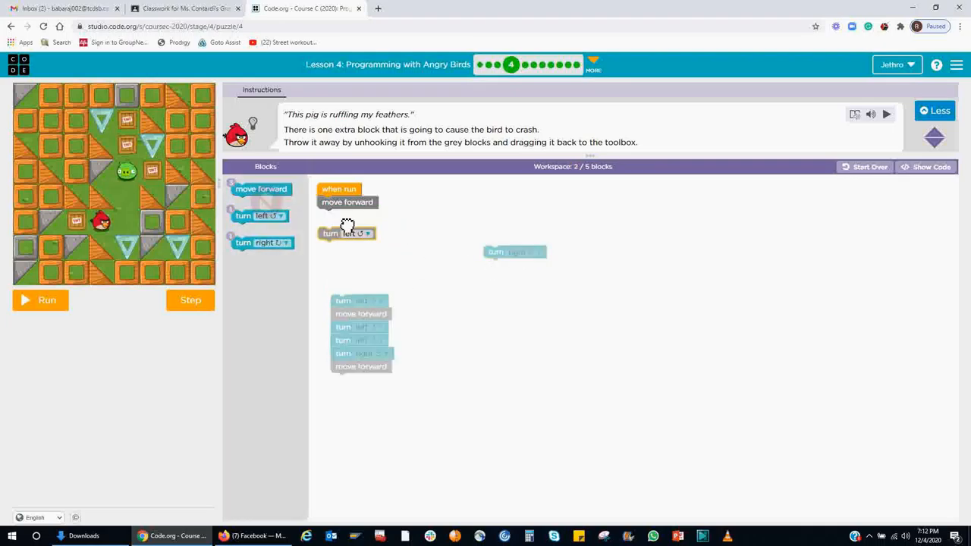
left_click_drag(347, 233, 346, 214)
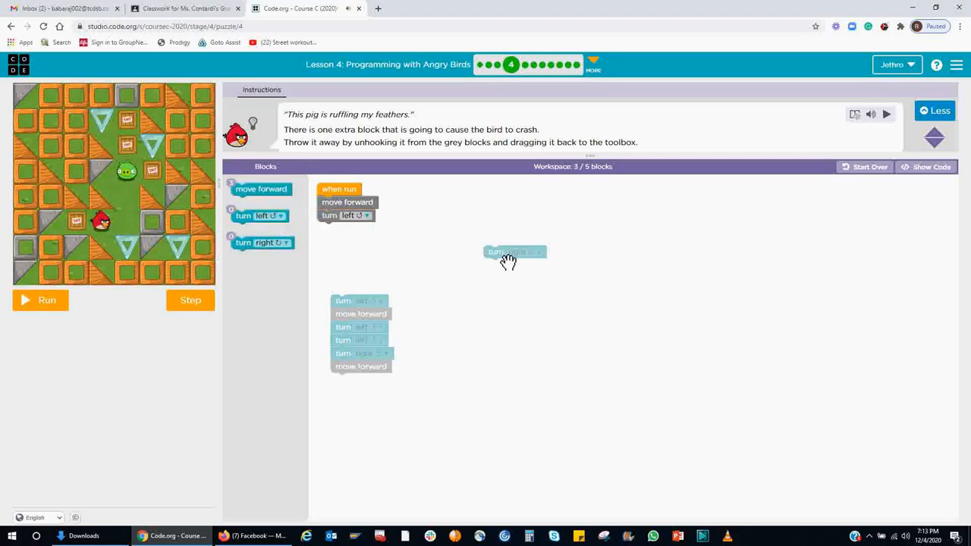
left_click_drag(514, 251, 378, 307)
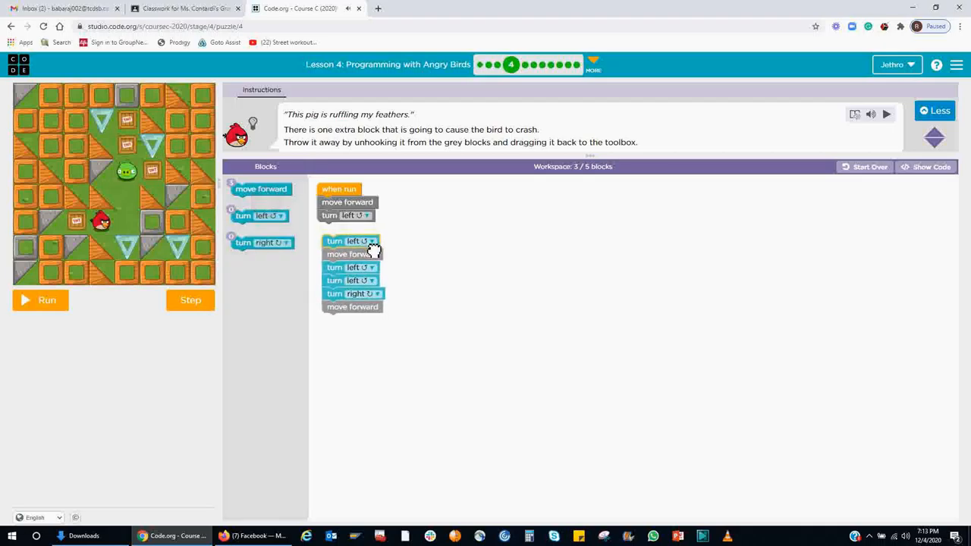
left_click_drag(349, 242, 285, 250)
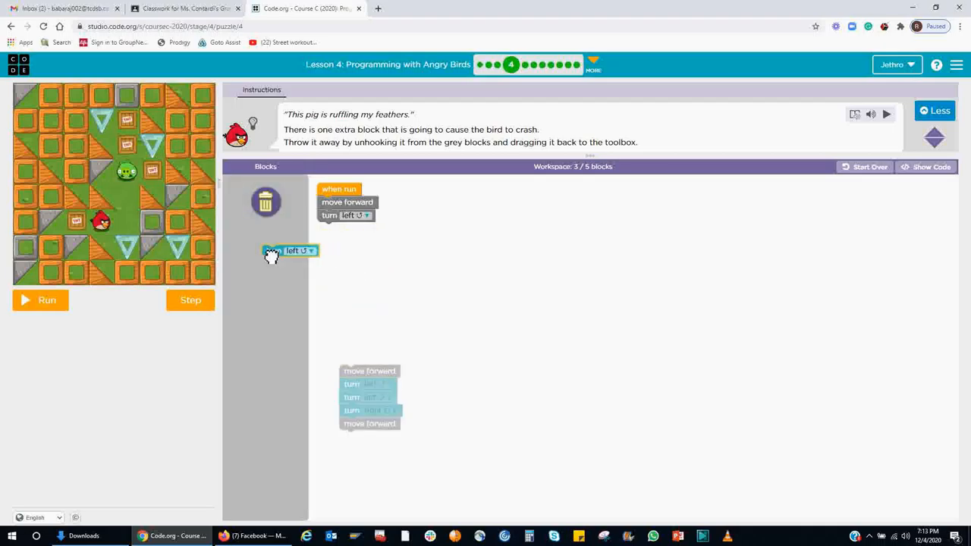
left_click_drag(290, 250, 265, 201)
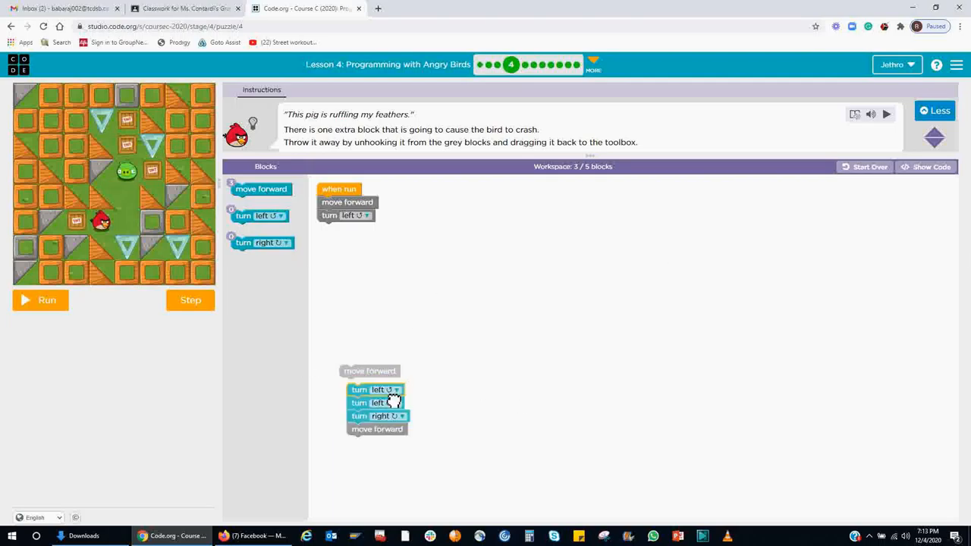
Add two move forwards after the left turn and discard the leftover blocks
left_click_drag(369, 370, 346, 264)
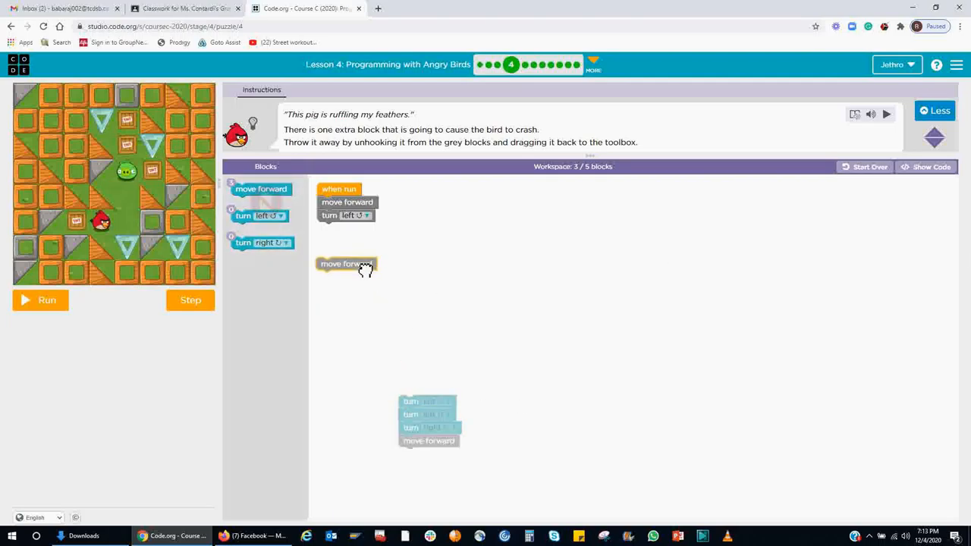
left_click_drag(346, 264, 347, 229)
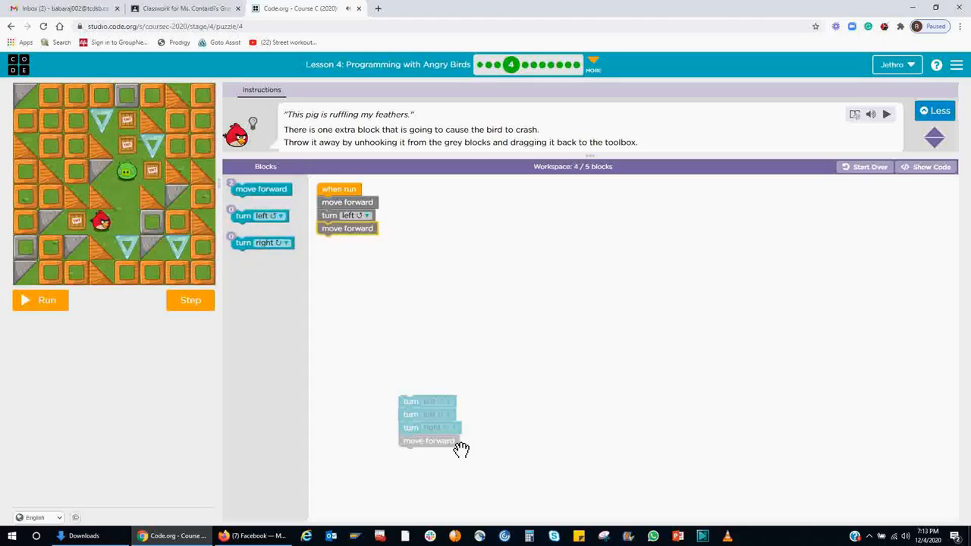
left_click_drag(428, 440, 345, 248)
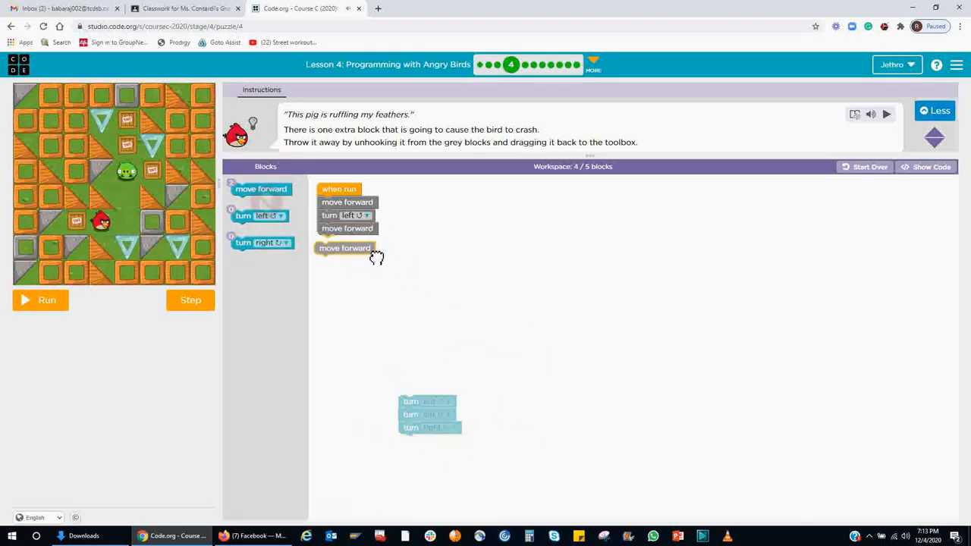
left_click_drag(344, 248, 348, 242)
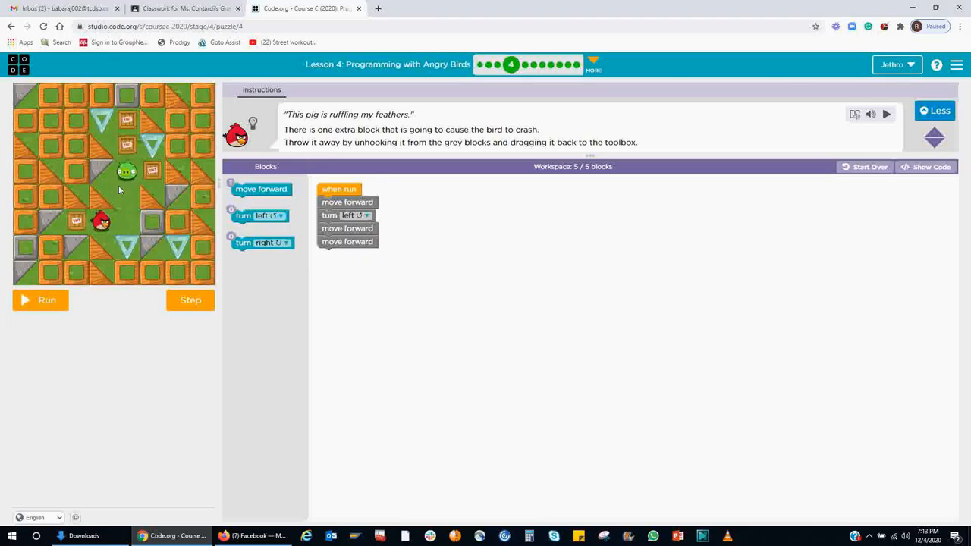
mouse_move(199, 288)
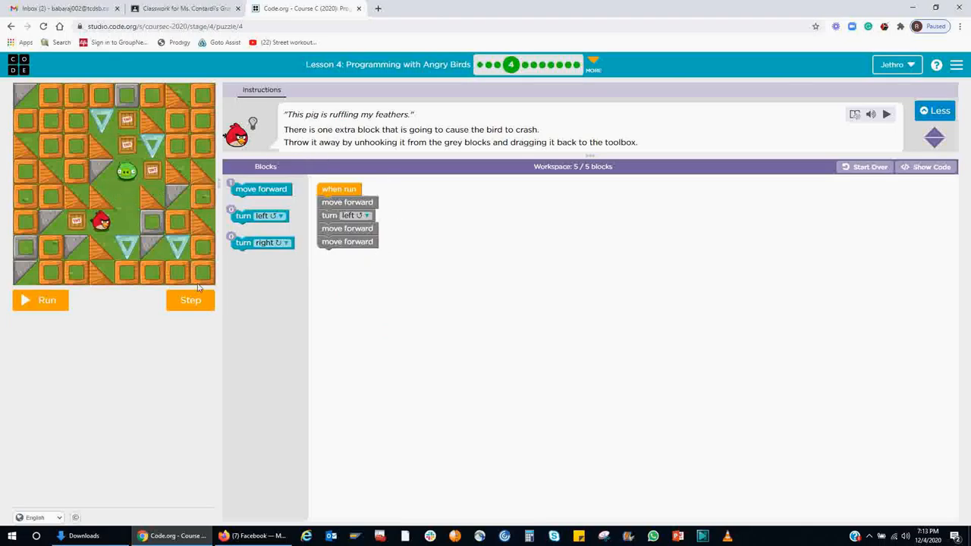
mouse_move(248, 278)
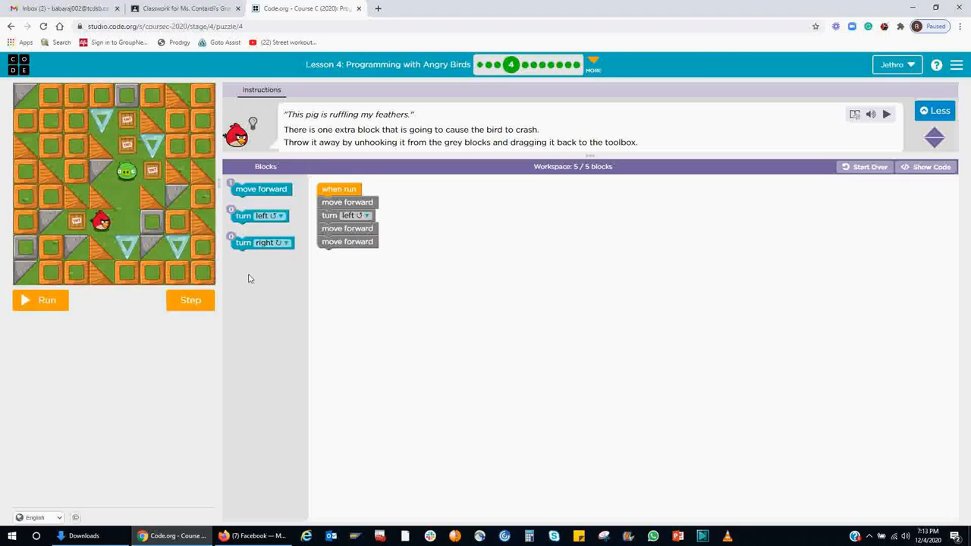
mouse_move(292, 286)
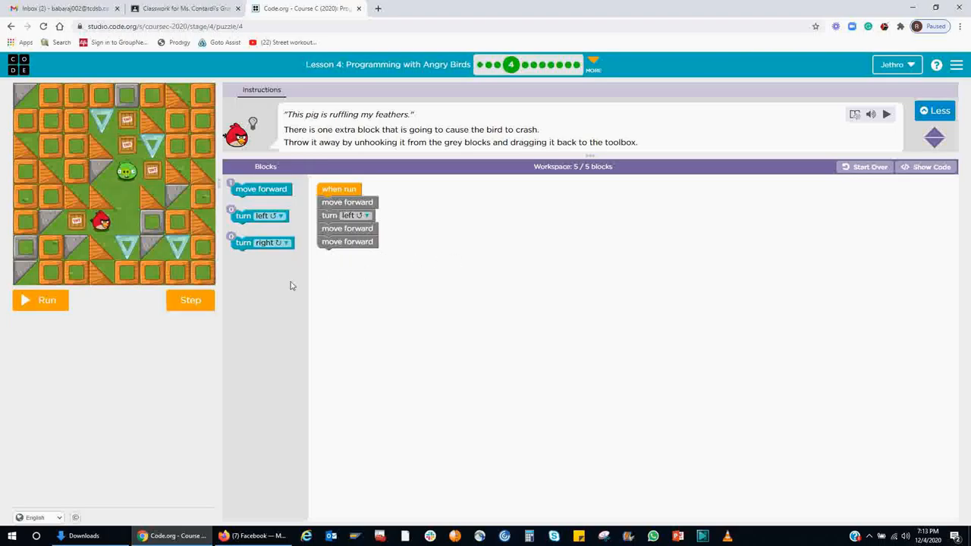
mouse_move(194, 253)
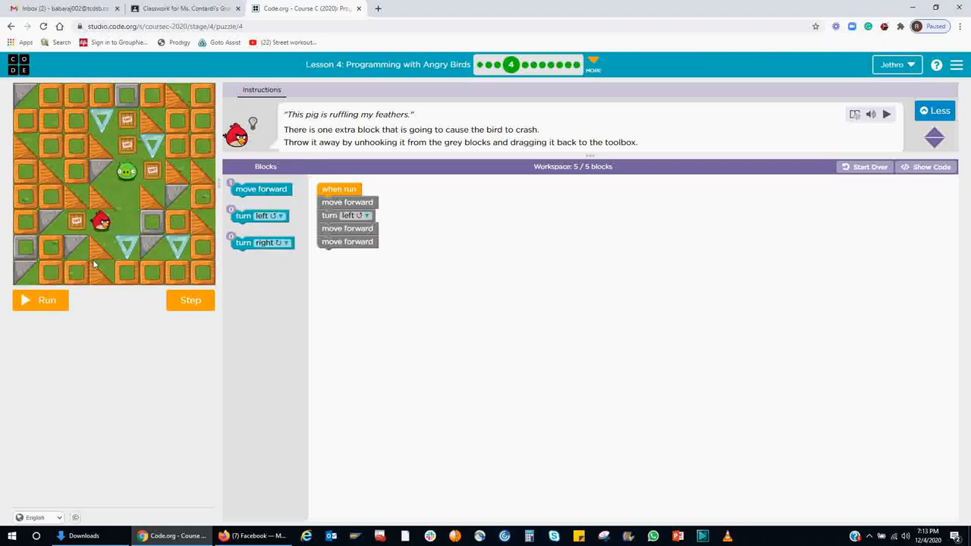
mouse_move(148, 259)
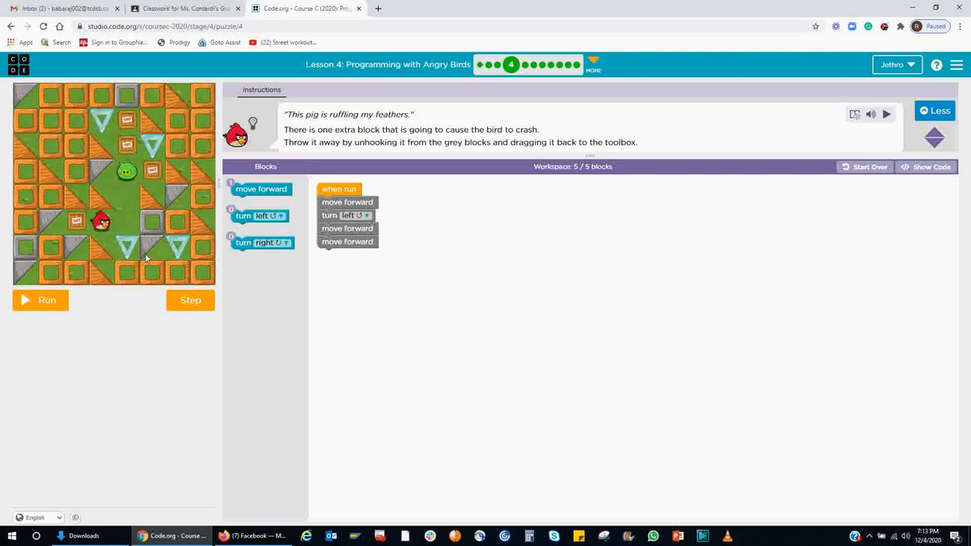
Run the five-block program so the bird reaches the pig
left_click(40, 299)
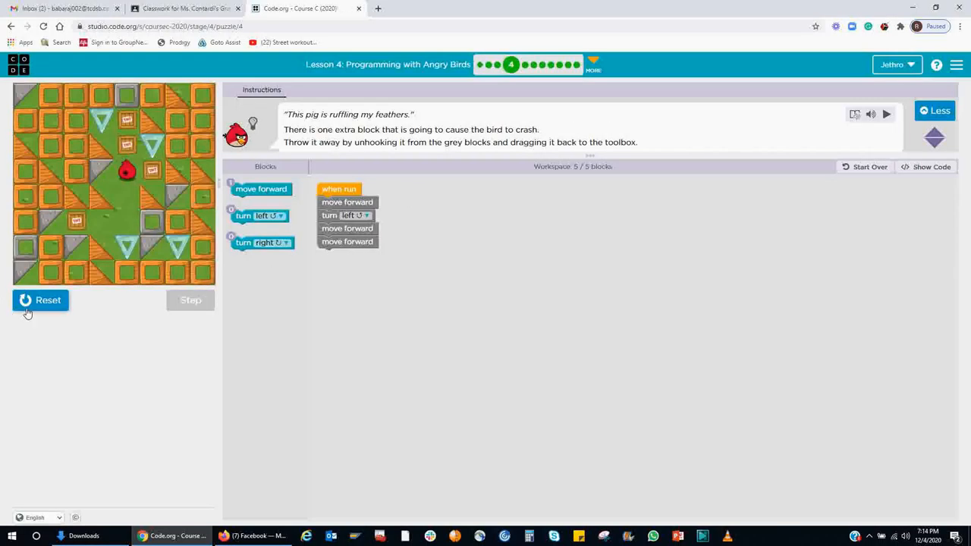
Reset the level to return the bird and pig to their starting squares
left_click(41, 300)
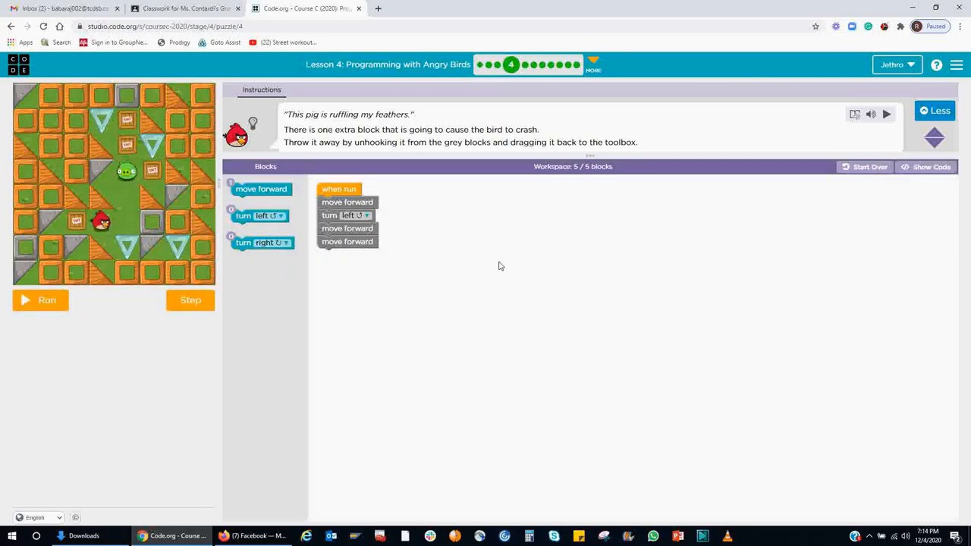
mouse_move(751, 285)
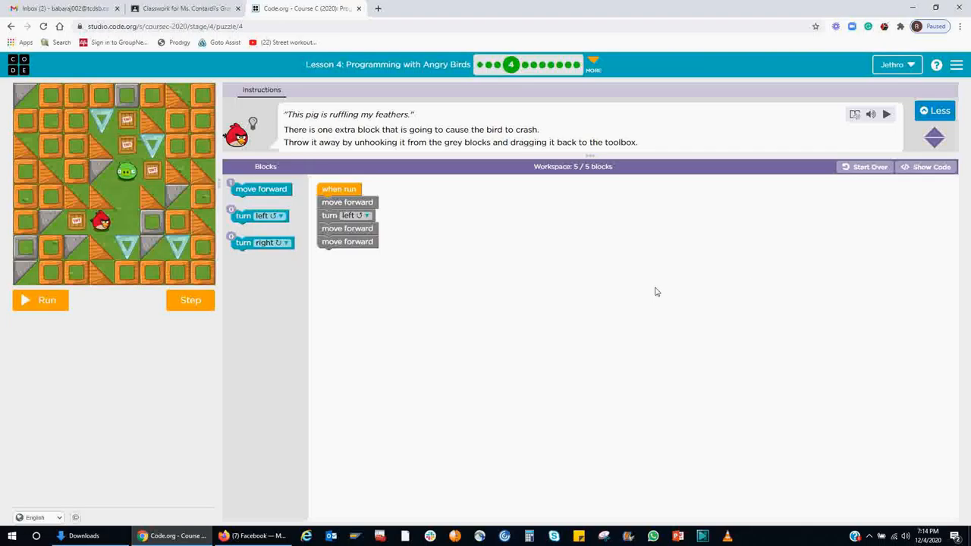
mouse_move(472, 291)
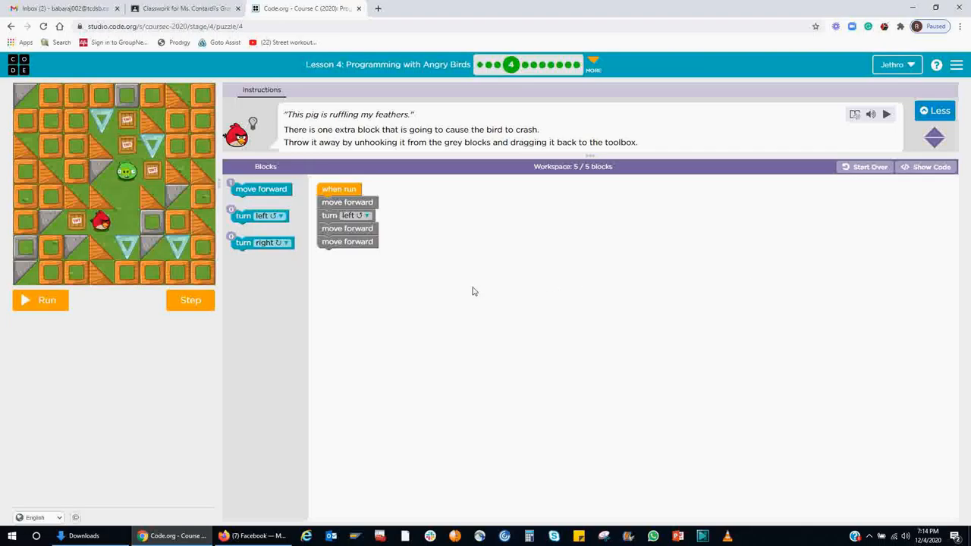